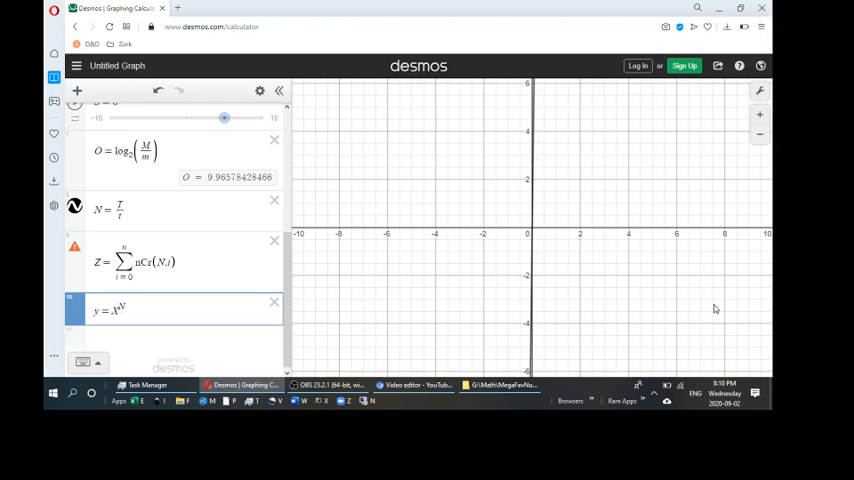
mouse_move(672, 180)
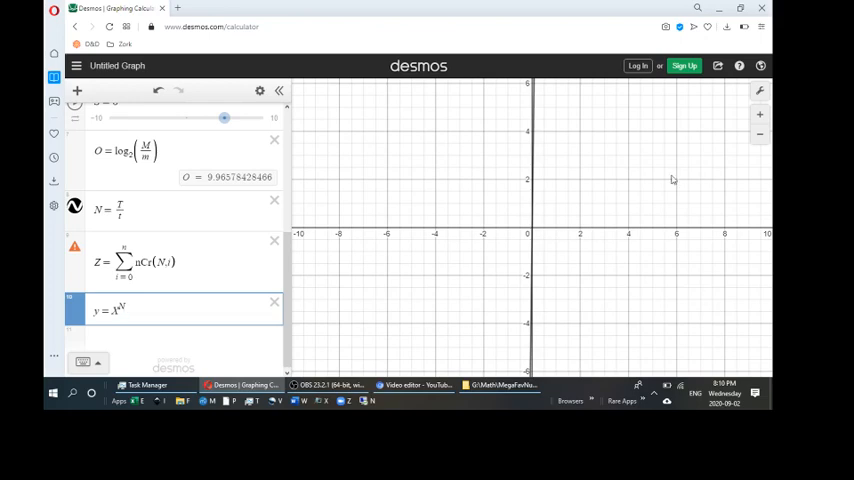
mouse_move(664, 48)
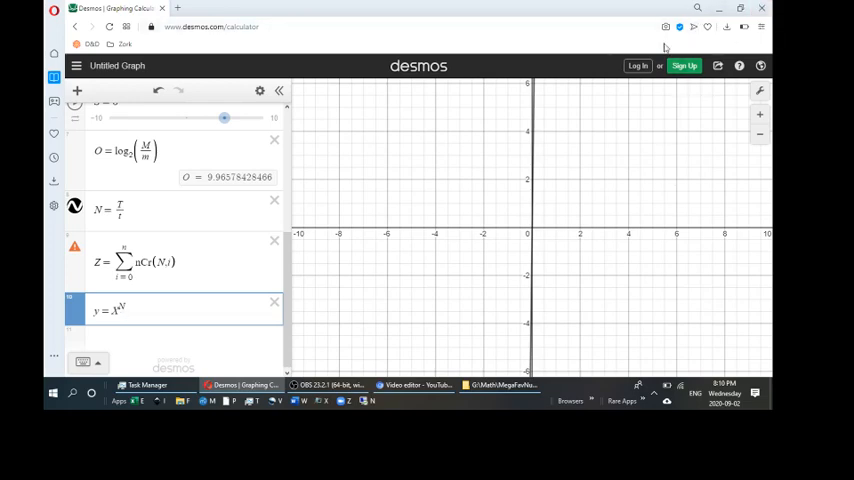
mouse_move(522, 174)
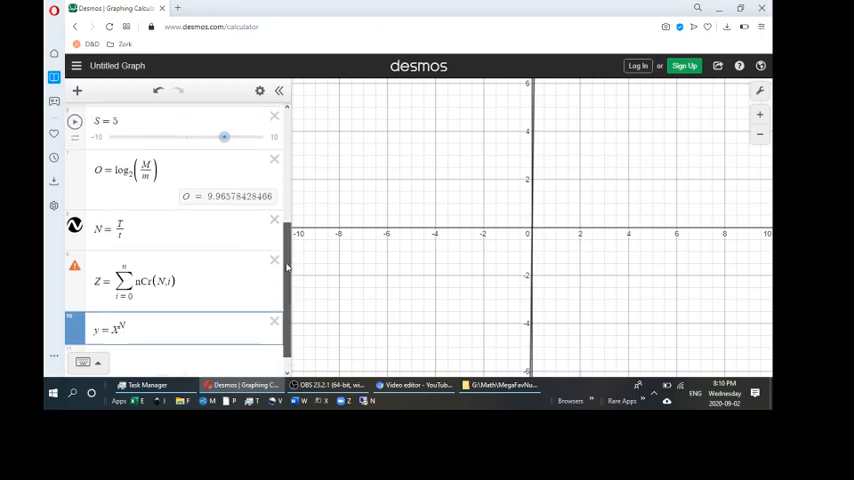
Replace N inside the Z summation's binomial coefficient with the fraction T/r
scroll(up, 3)
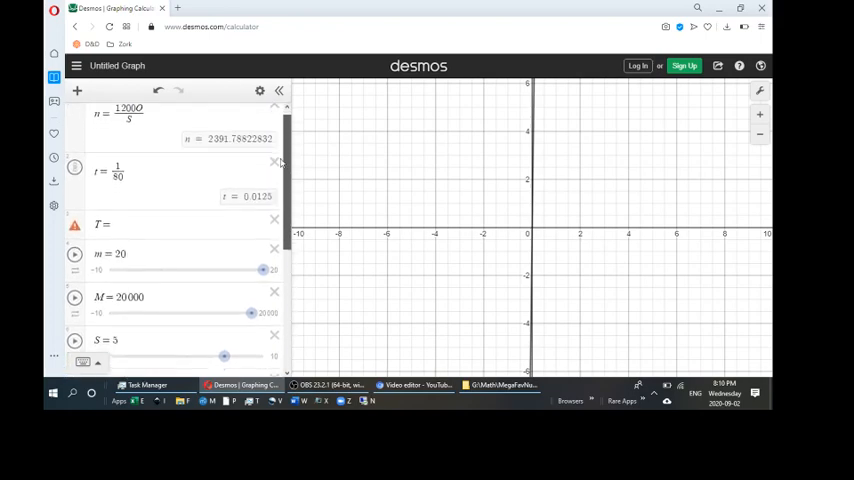
scroll(up, 3)
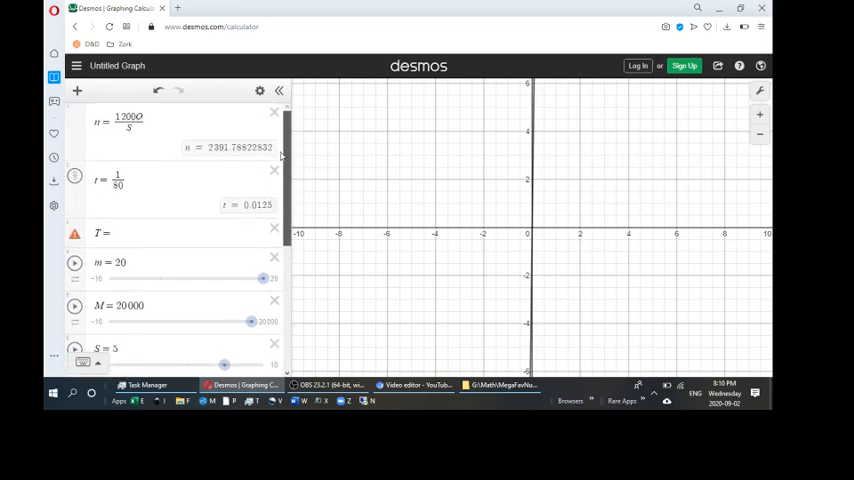
click(128, 122)
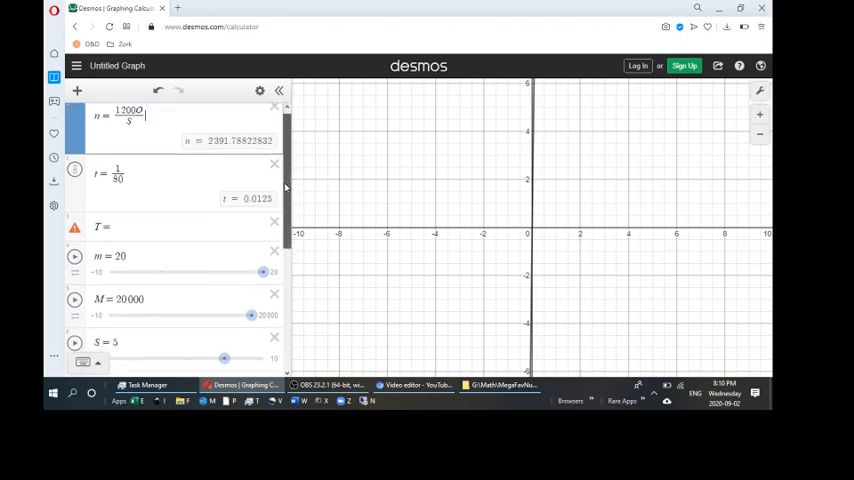
scroll(down, 3)
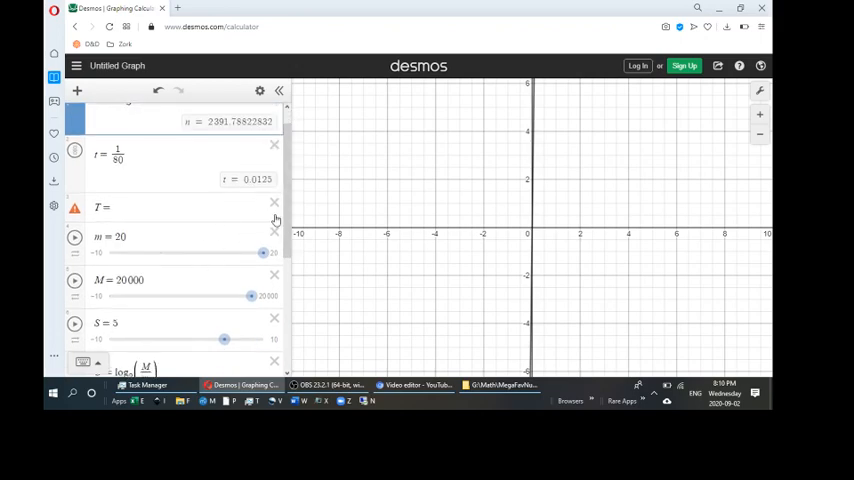
scroll(down, 3)
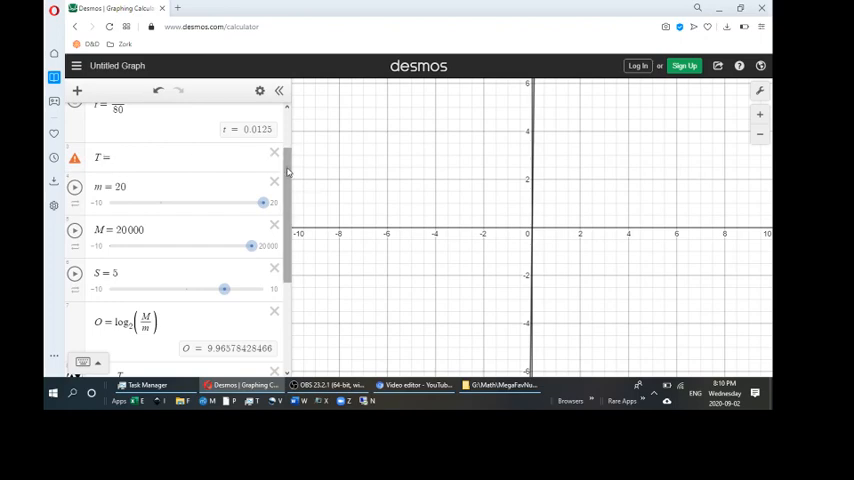
scroll(down, 3)
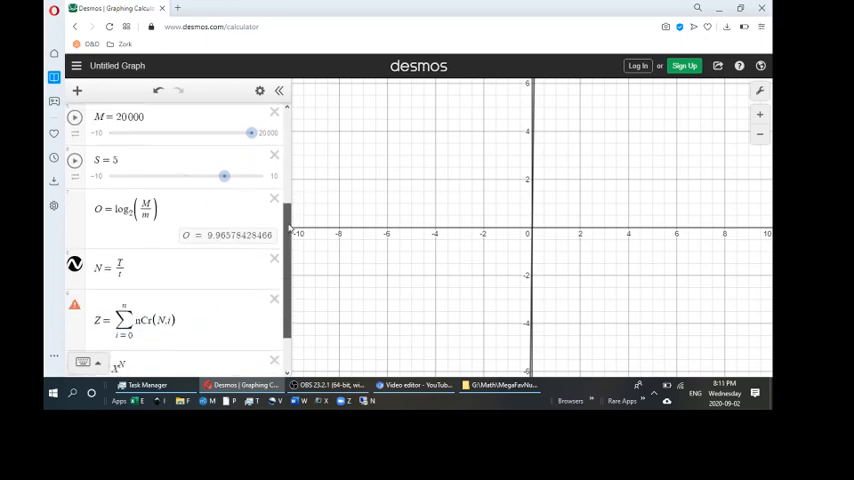
scroll(down, 3)
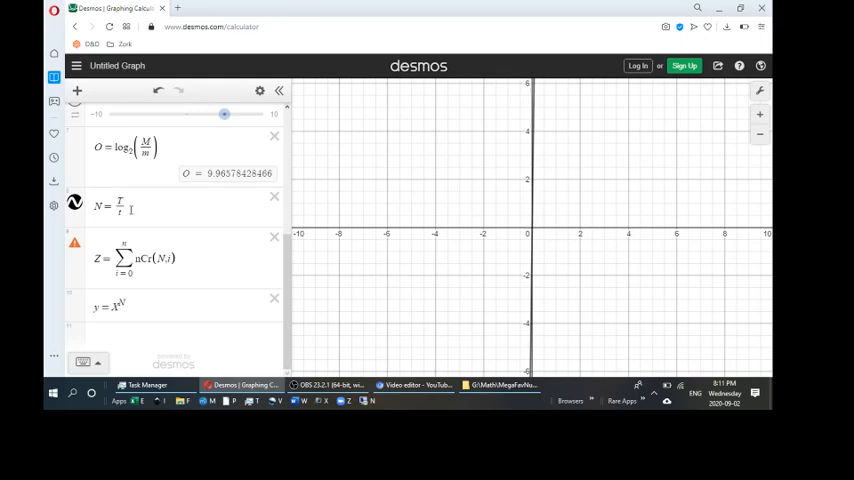
double_click(118, 208)
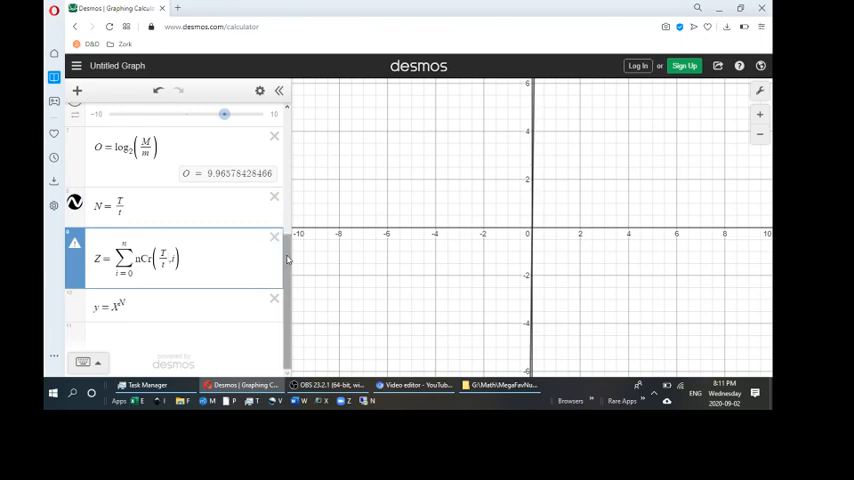
scroll(up, 3)
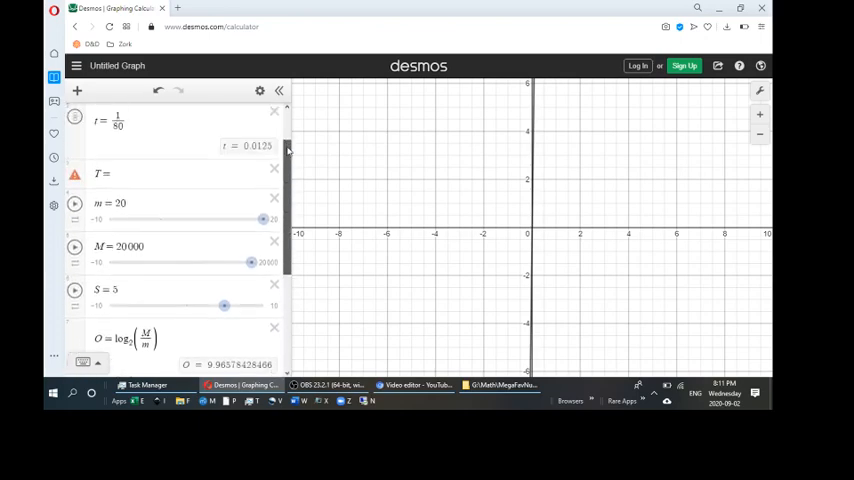
scroll(down, 3)
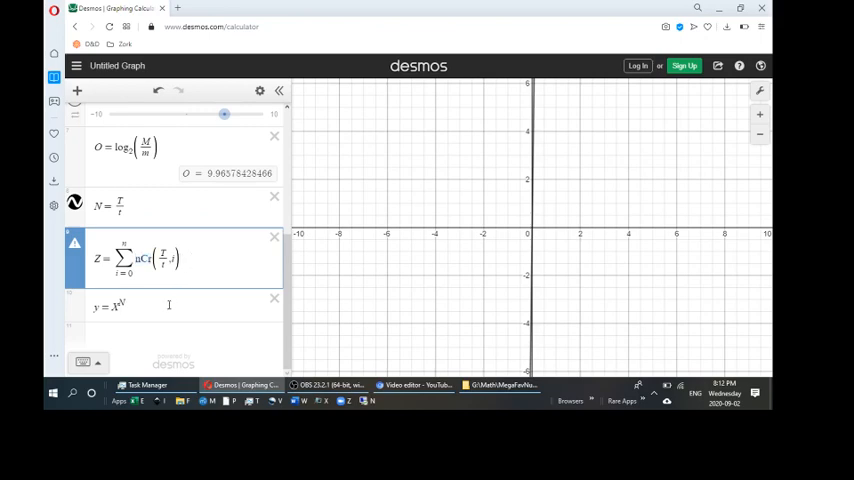
Commit the edited Z sum so it graphs, then start editing the y = x^Z expression
click(168, 306)
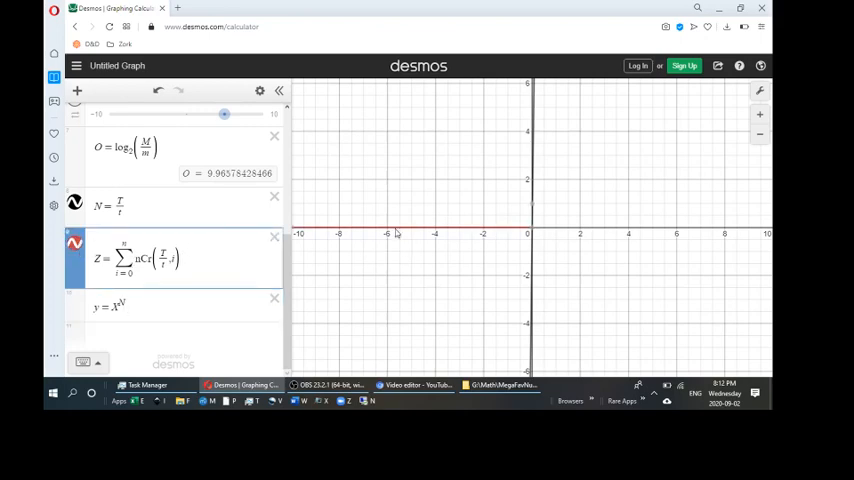
mouse_move(398, 248)
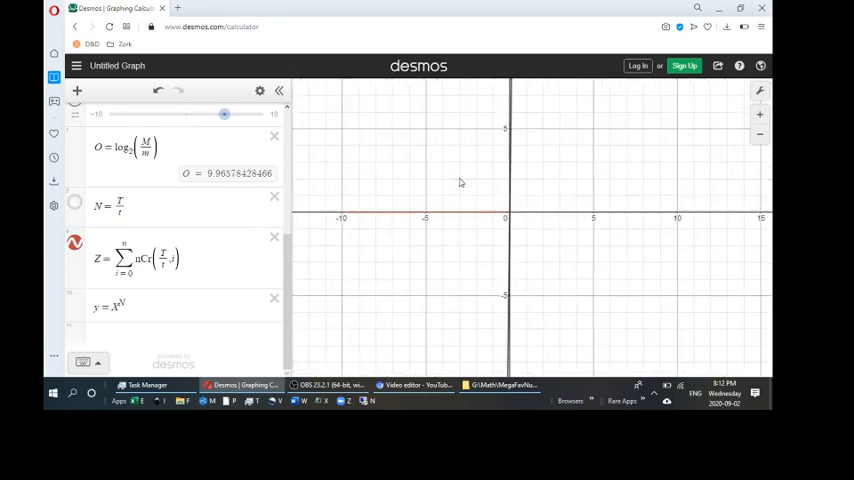
scroll(up, 3)
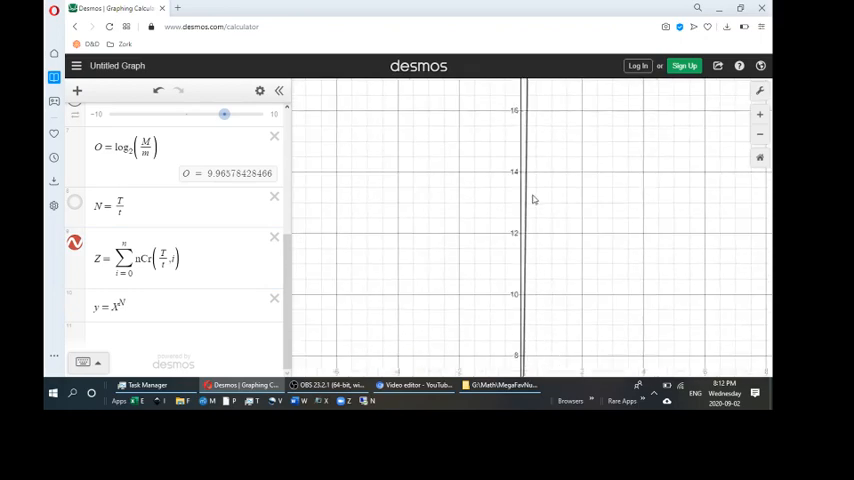
mouse_move(512, 320)
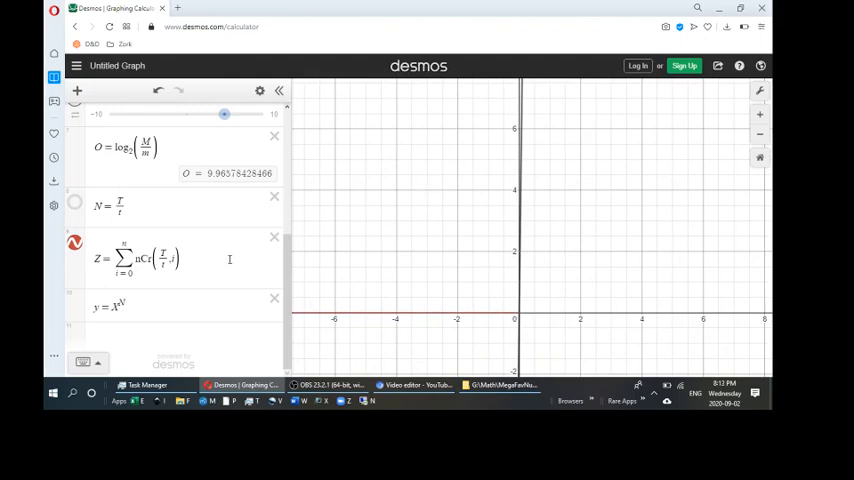
click(164, 260)
text(Z)
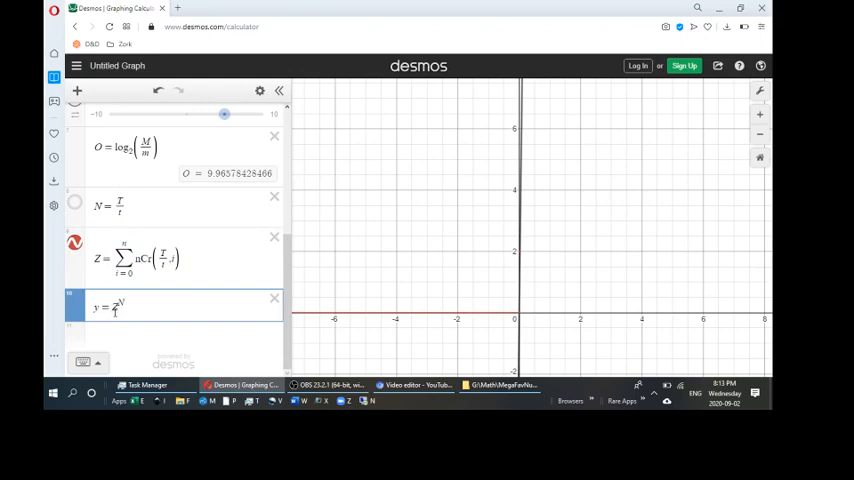
click(194, 260)
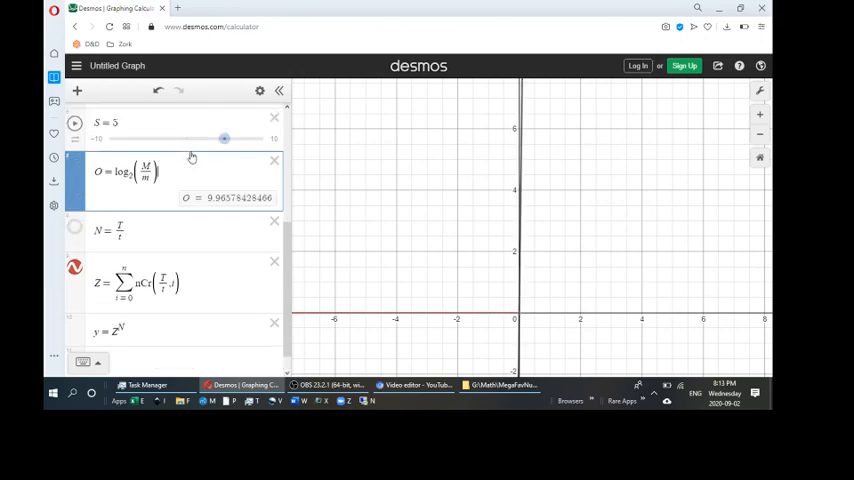
Move the summation from Z into y as (Σ aC(T/i))^N, leaving the Z definition empty
click(130, 230)
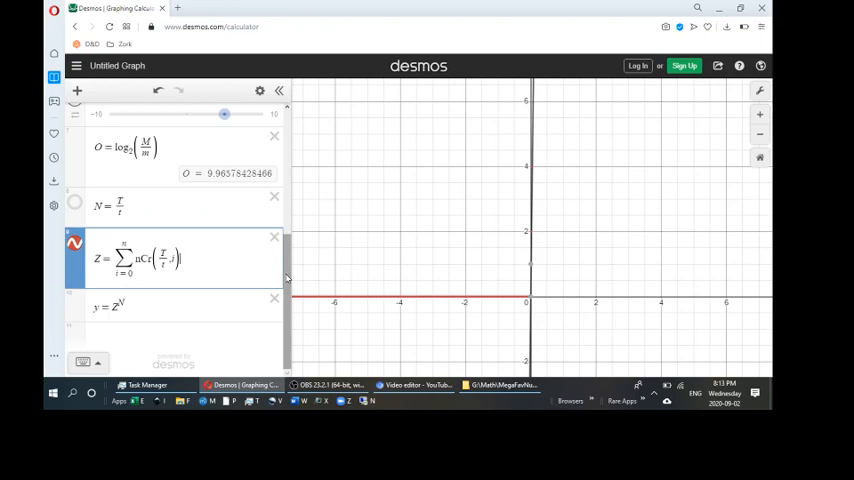
scroll(up, 3)
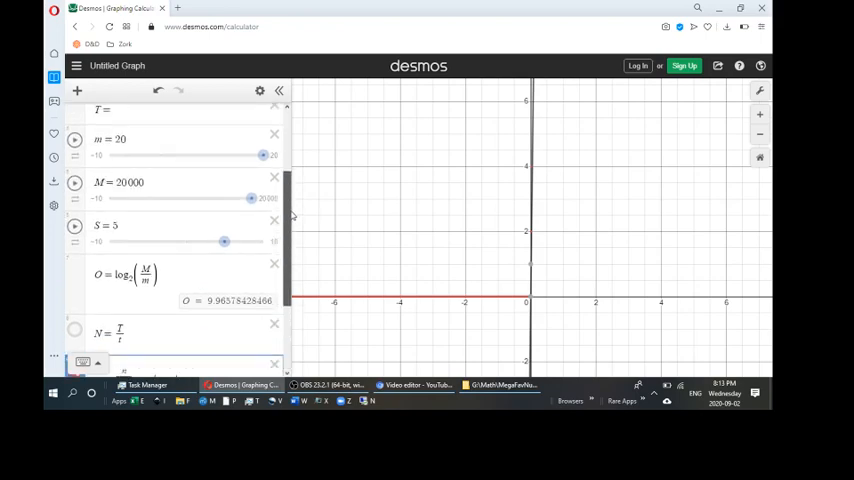
scroll(up, 3)
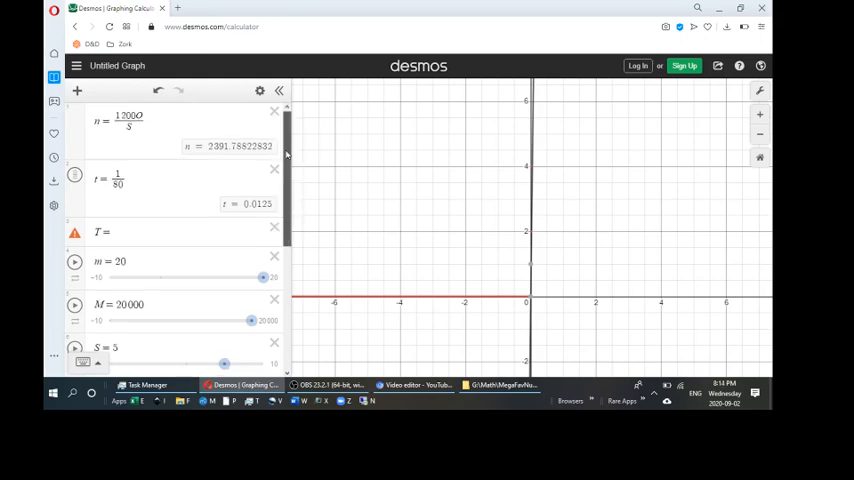
scroll(down, 3)
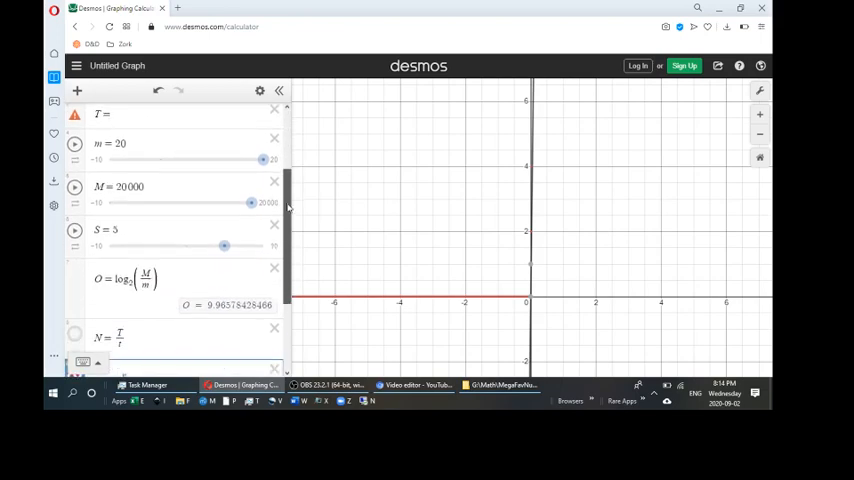
scroll(up, 3)
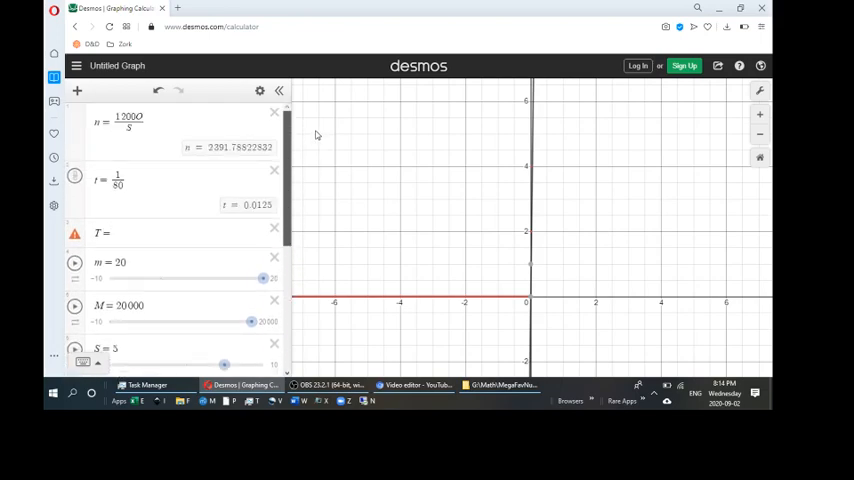
scroll(down, 3)
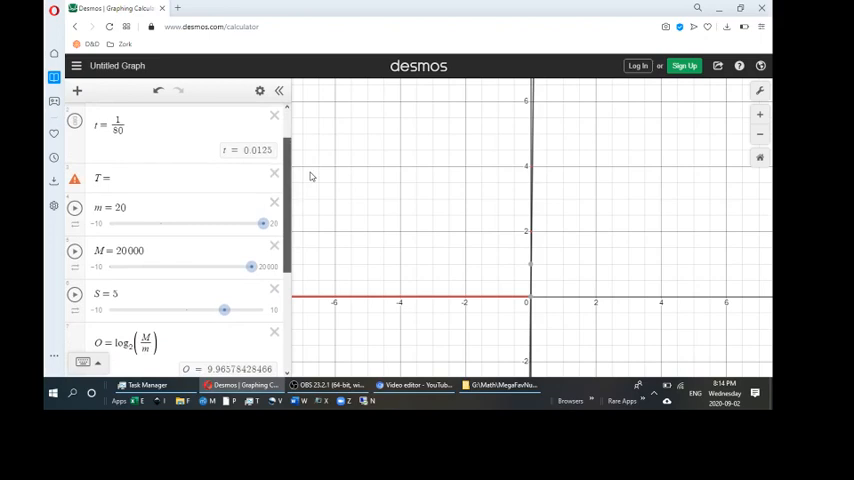
scroll(down, 3)
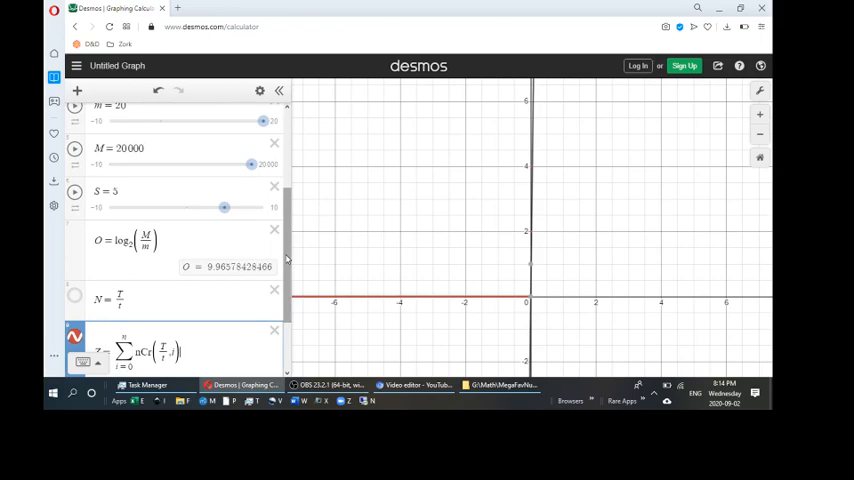
scroll(down, 3)
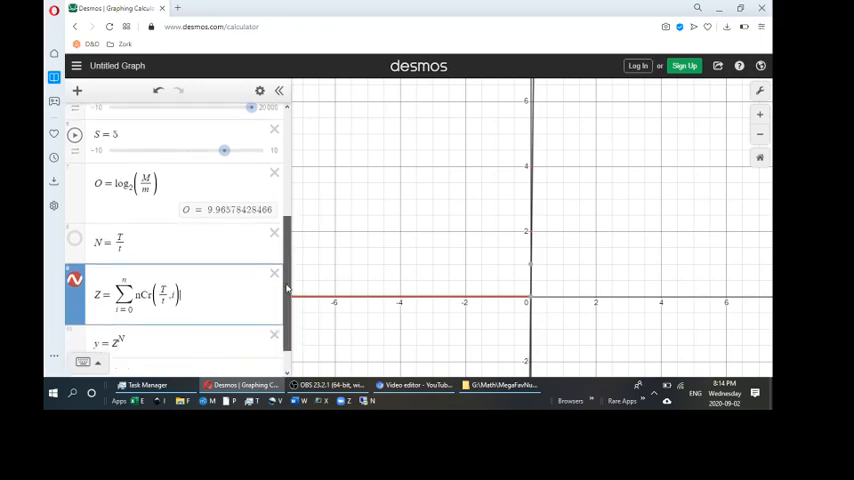
scroll(up, 3)
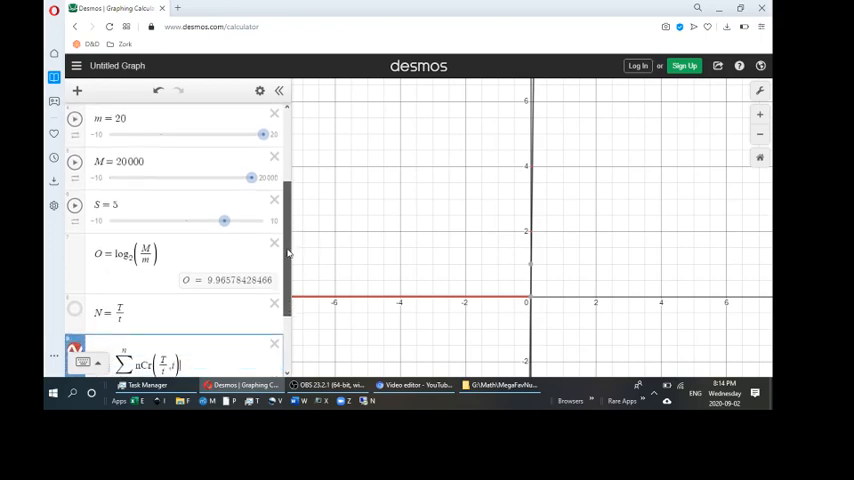
scroll(down, 3)
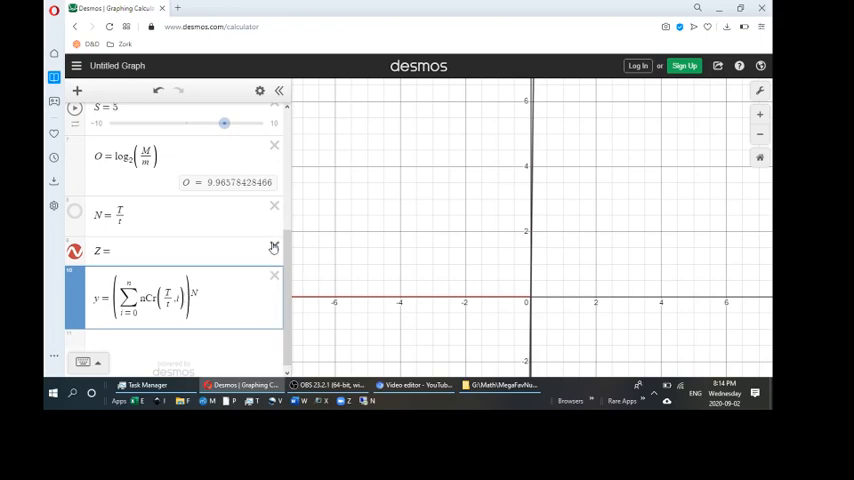
Delete the empty Z row and the N = T/7 row, then select O's computed value 9.96578428466
click(274, 248)
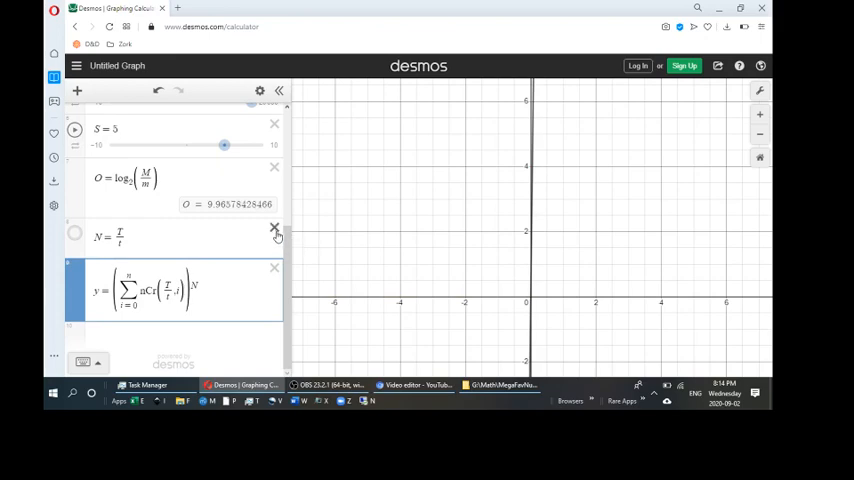
click(274, 232)
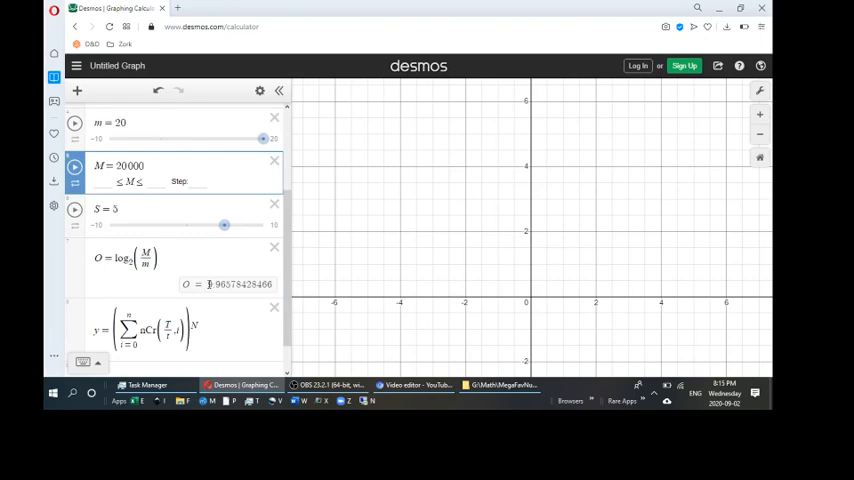
triple_click(238, 284)
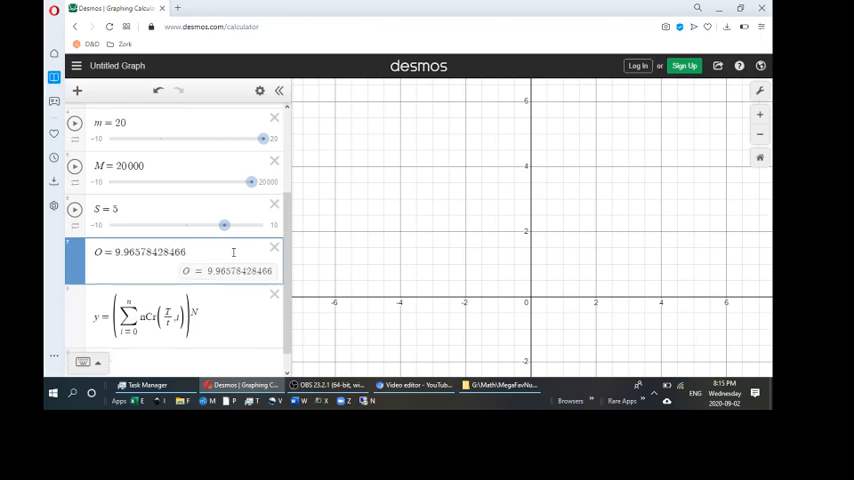
Delete the O = log2(M/m) row and begin editing the n definition
click(74, 252)
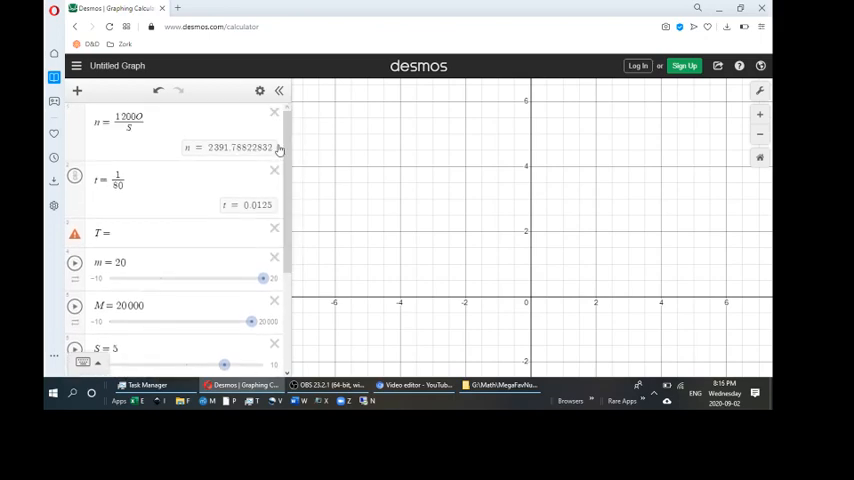
click(130, 122)
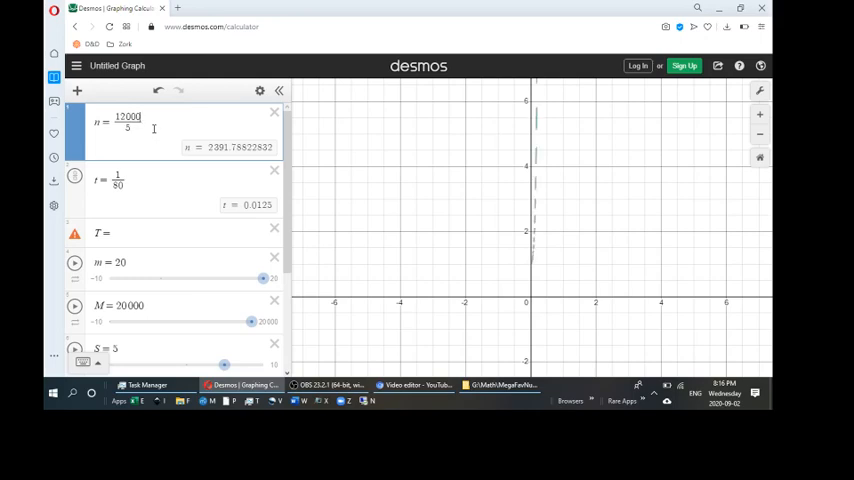
Delete the S, m and M slider rows, leaving n = 12000/5, r, T and the y sum
scroll(down, 3)
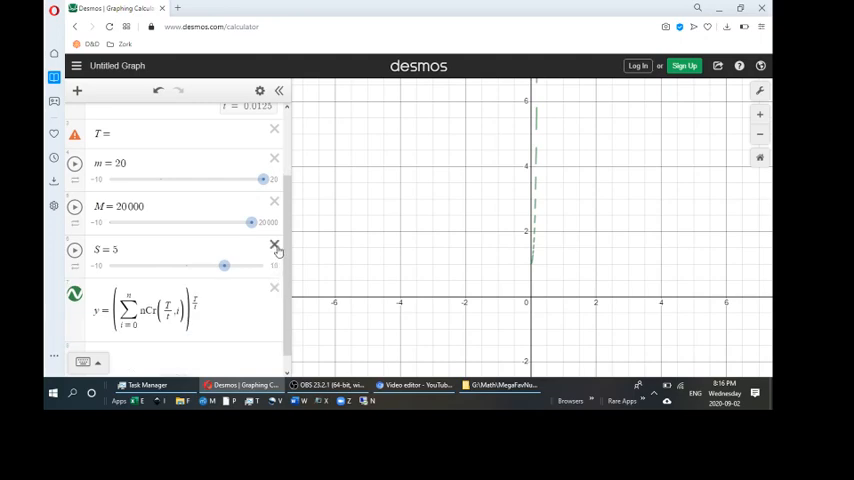
click(274, 246)
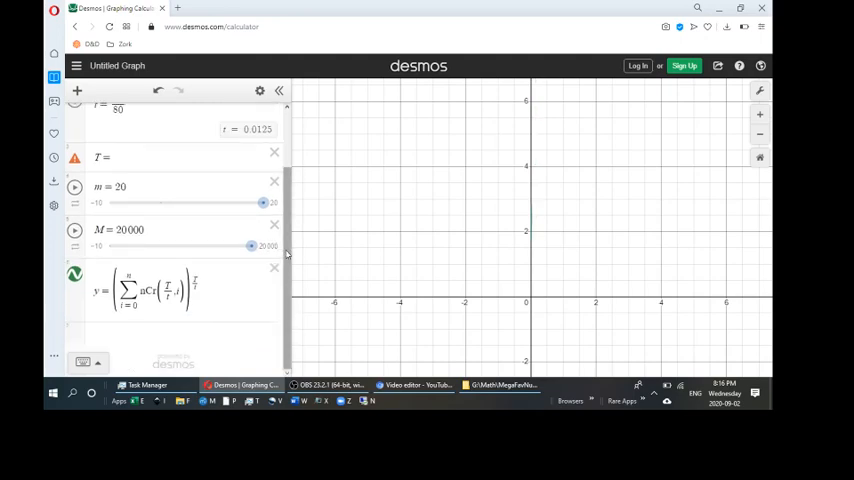
scroll(up, 3)
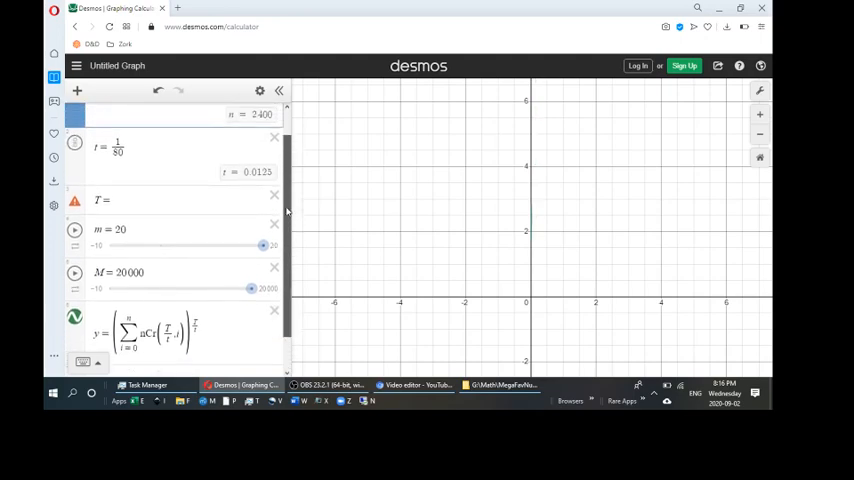
click(274, 224)
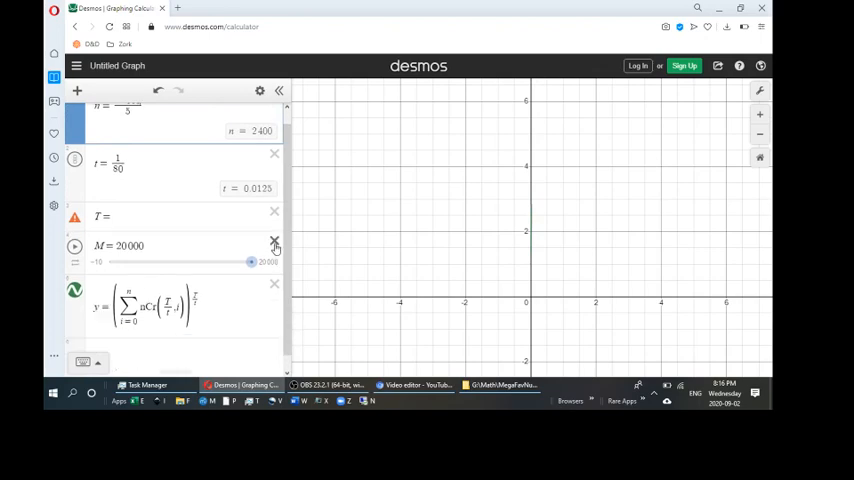
click(276, 240)
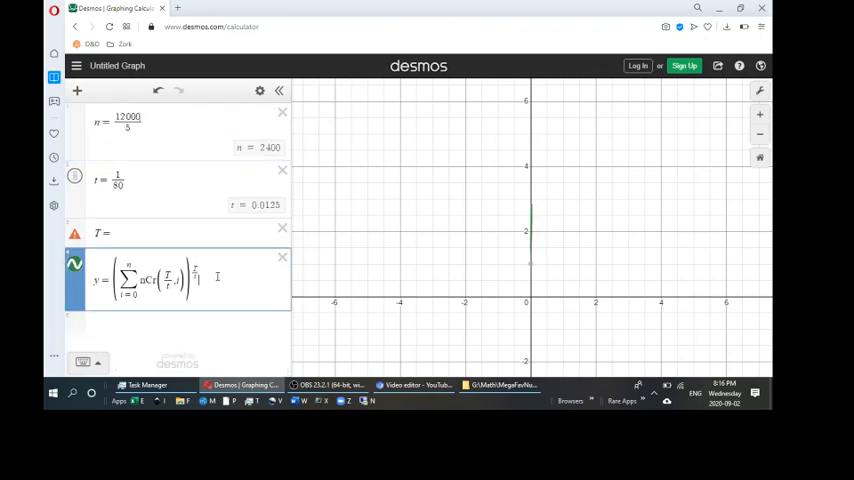
mouse_move(544, 324)
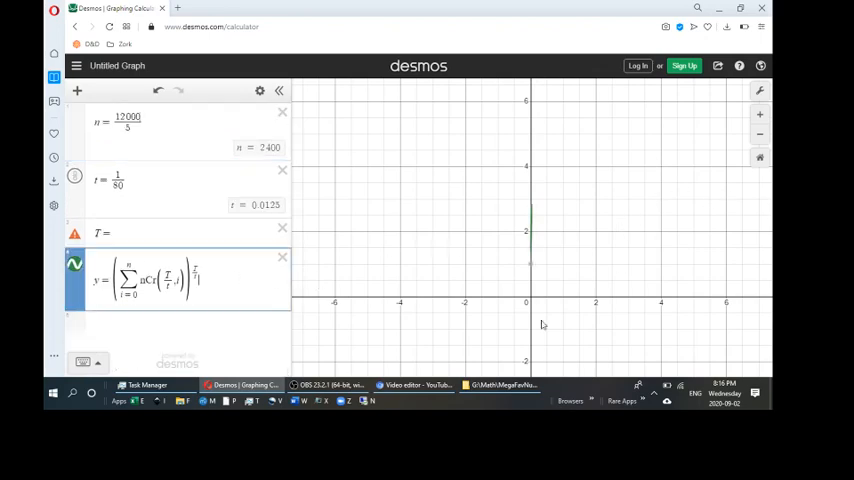
mouse_move(564, 304)
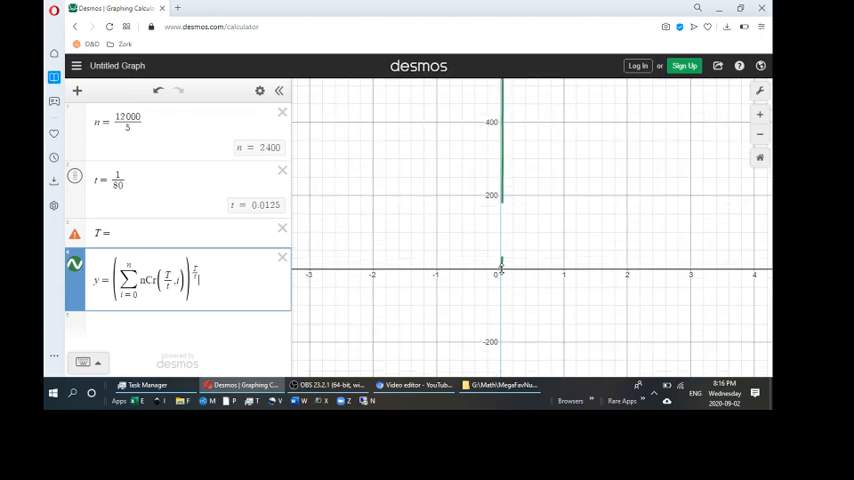
Zoom the graph out until the steep curve near x = 0 rising to about 20000 shows
scroll(down, 3)
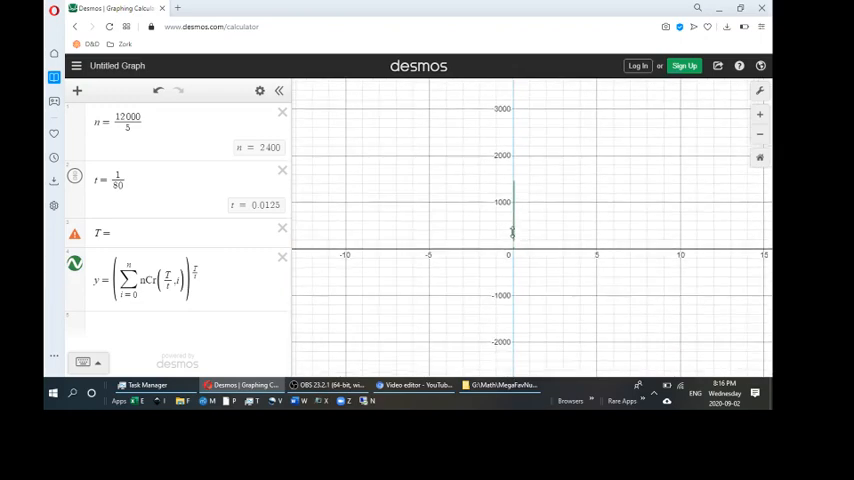
scroll(down, 3)
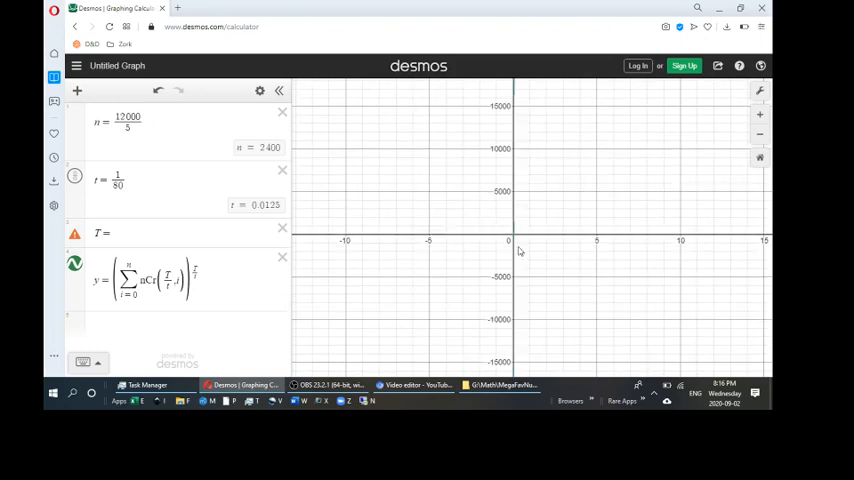
mouse_move(530, 208)
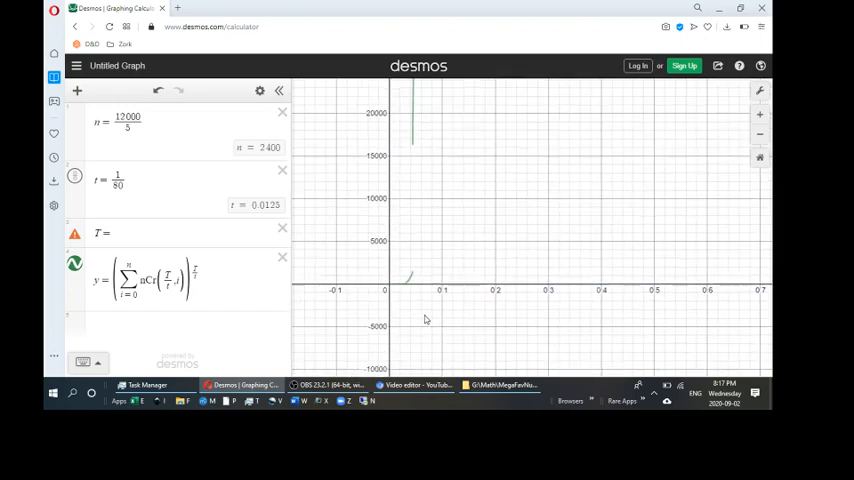
mouse_move(400, 170)
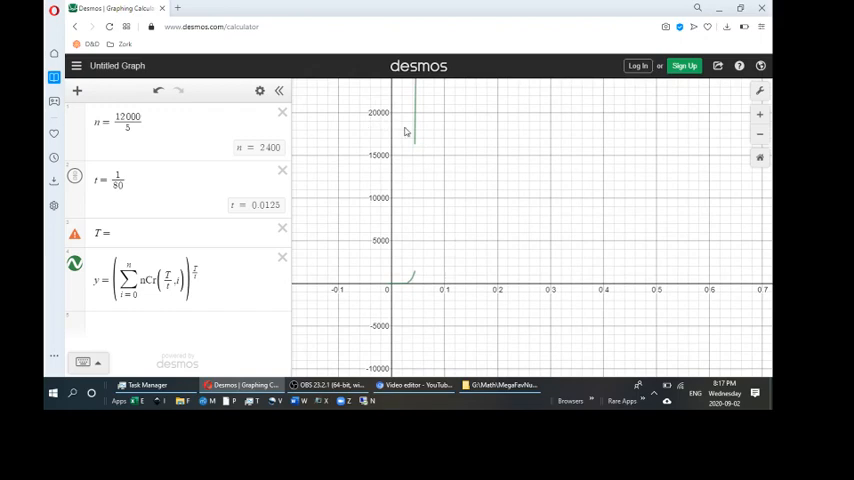
mouse_move(444, 280)
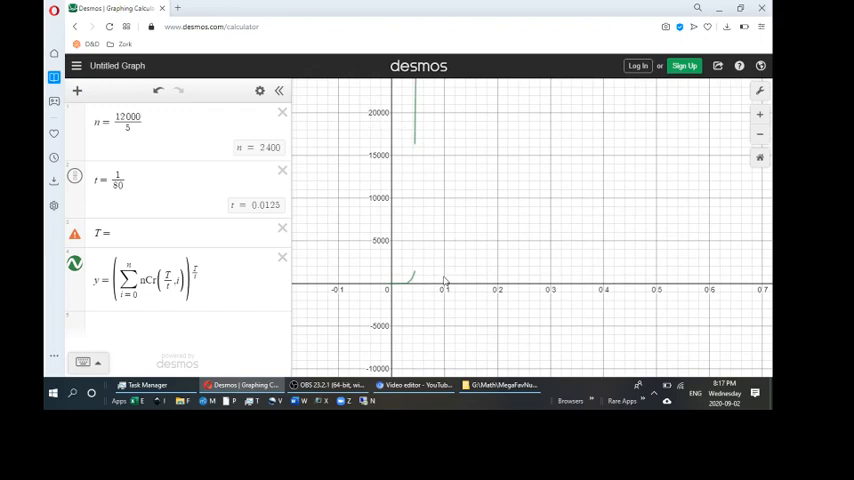
mouse_move(448, 288)
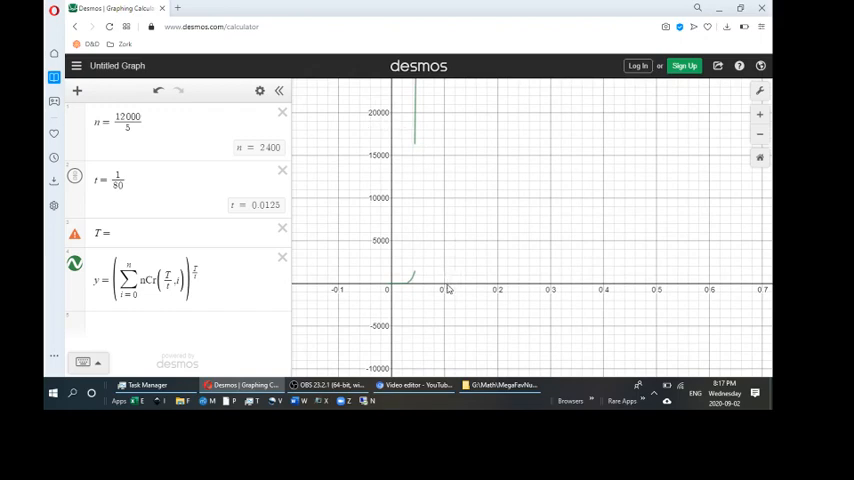
mouse_move(422, 160)
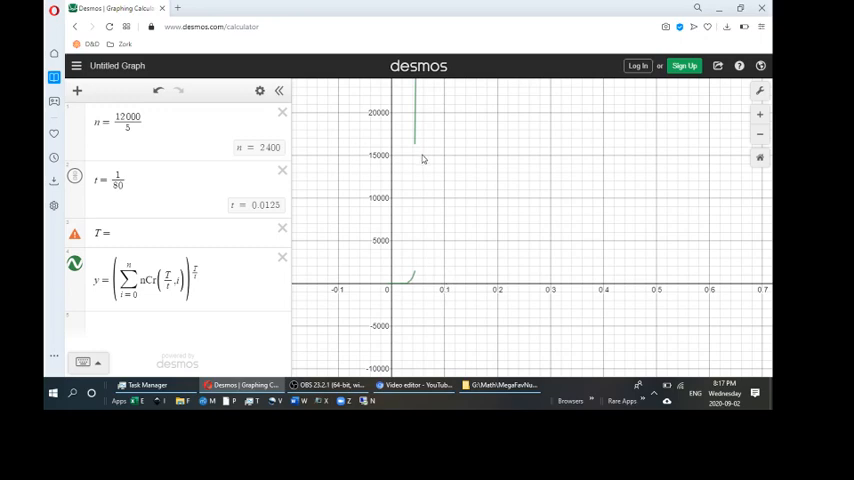
mouse_move(388, 170)
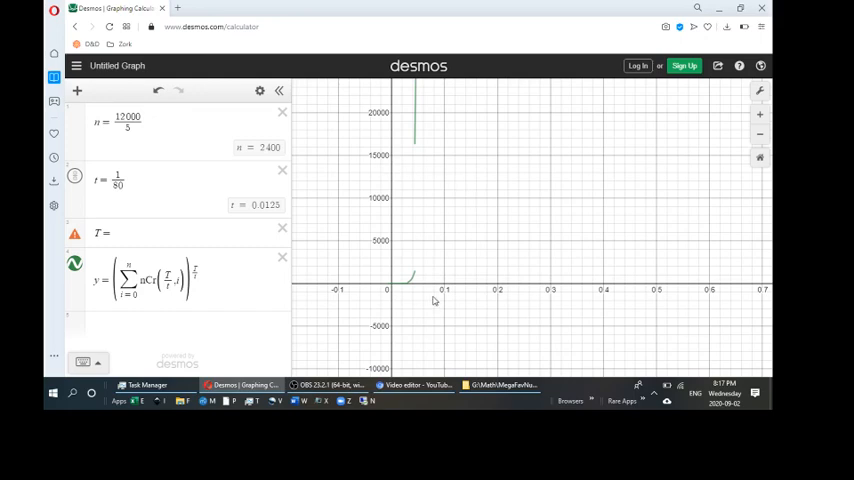
mouse_move(552, 280)
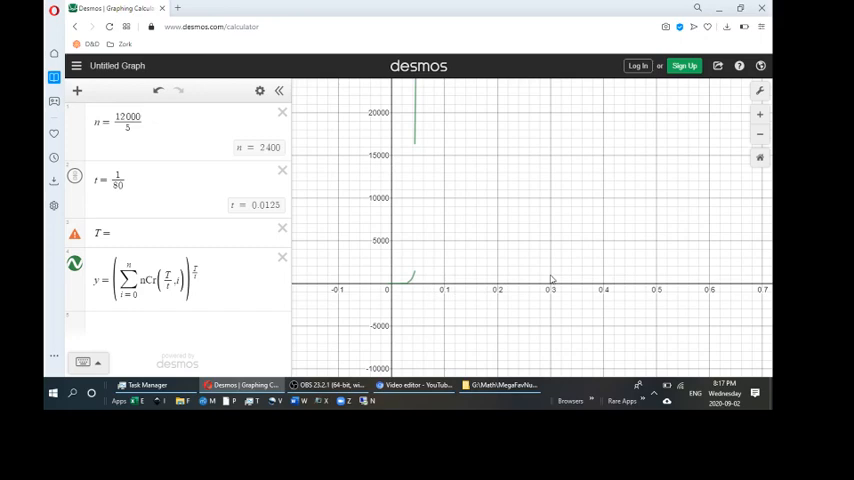
mouse_move(432, 288)
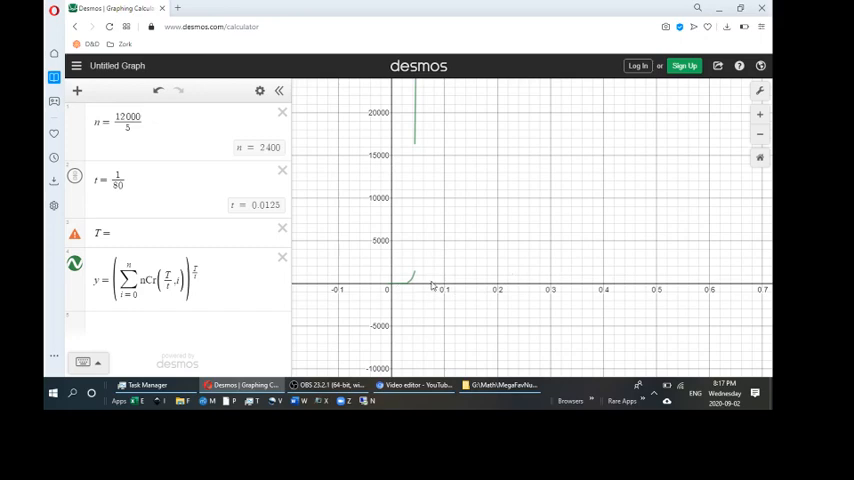
mouse_move(446, 264)
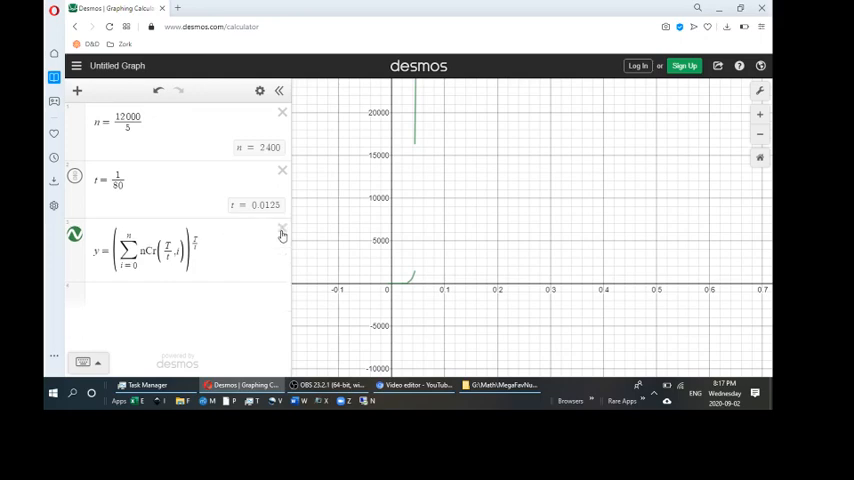
mouse_move(348, 222)
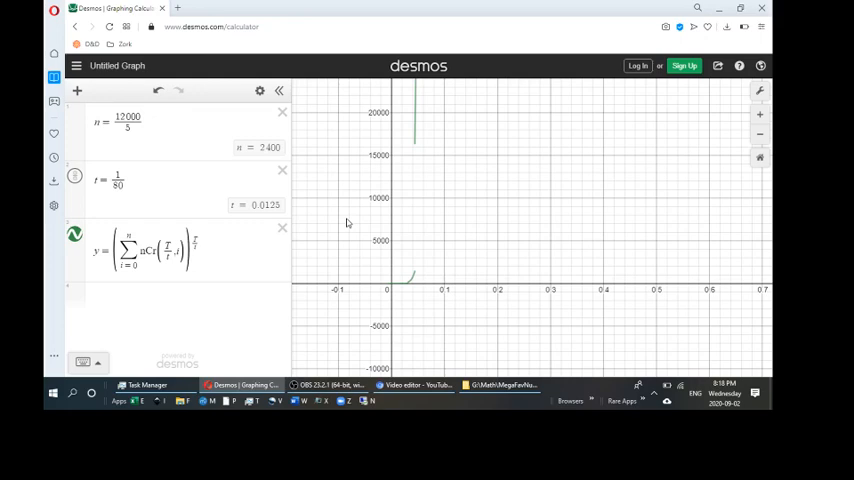
mouse_move(410, 224)
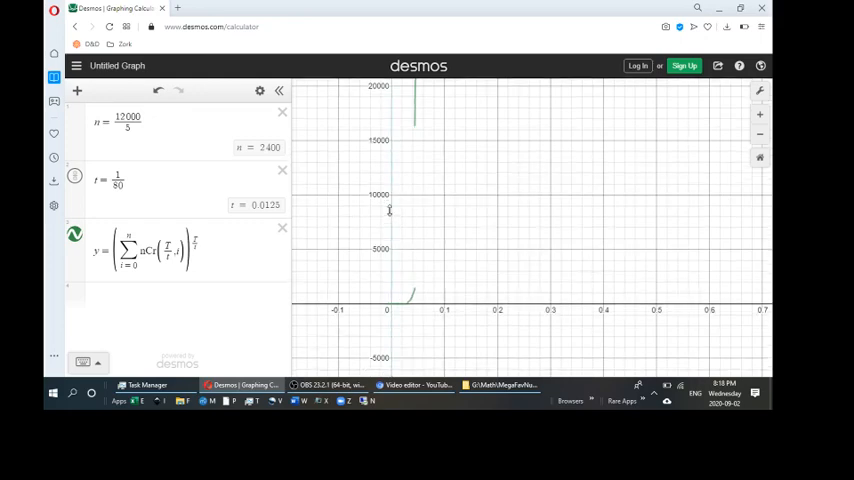
mouse_move(408, 252)
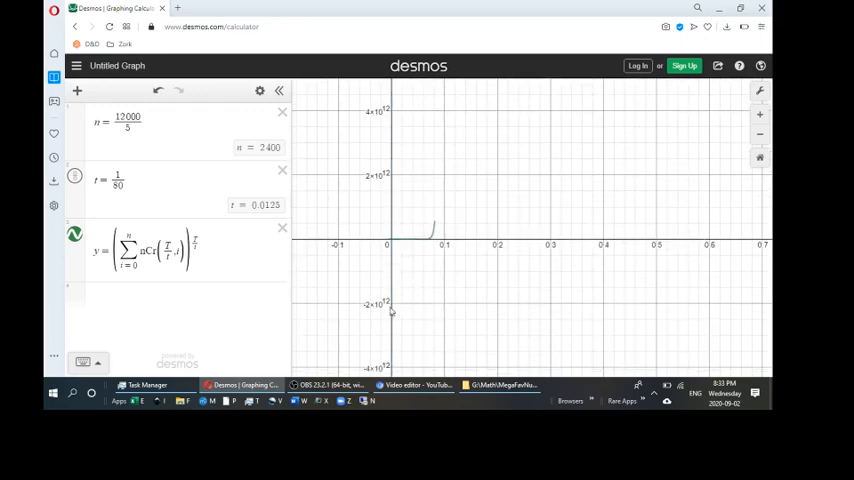
Zoom out until the sum curve's spike appears just past x = 0.1
scroll(down, 3)
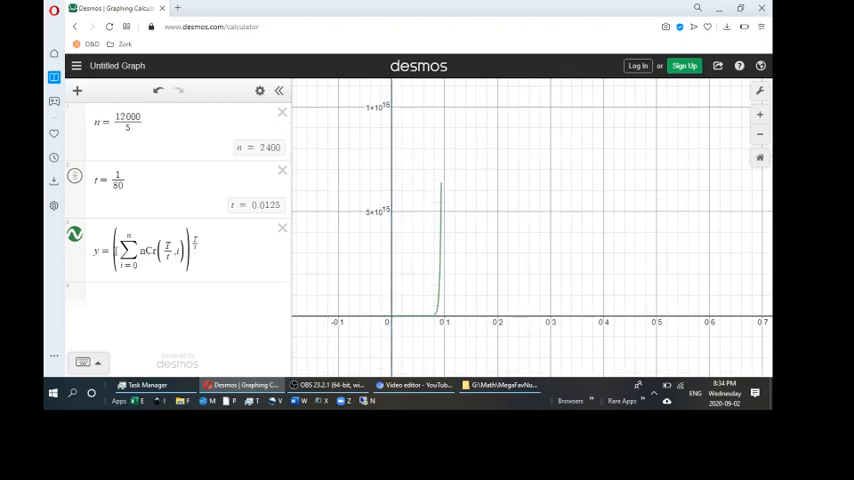
Restore the default viewport, then zoom the y-axis out to about 250
click(760, 158)
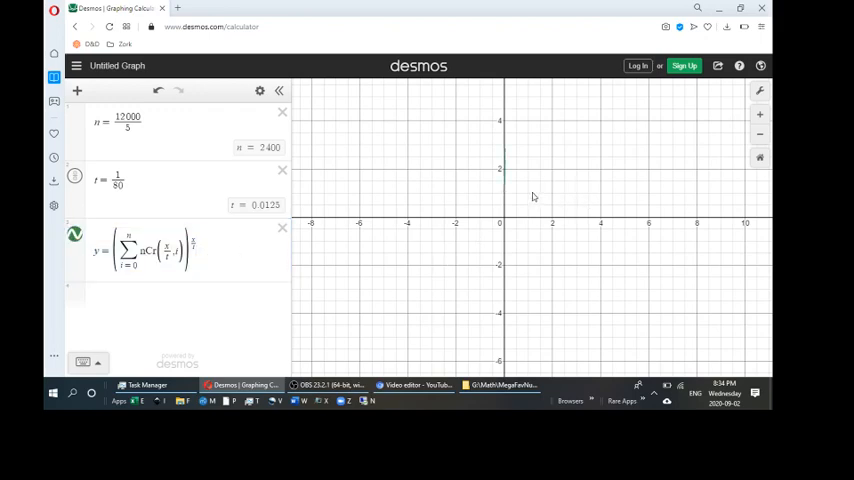
scroll(down, 3)
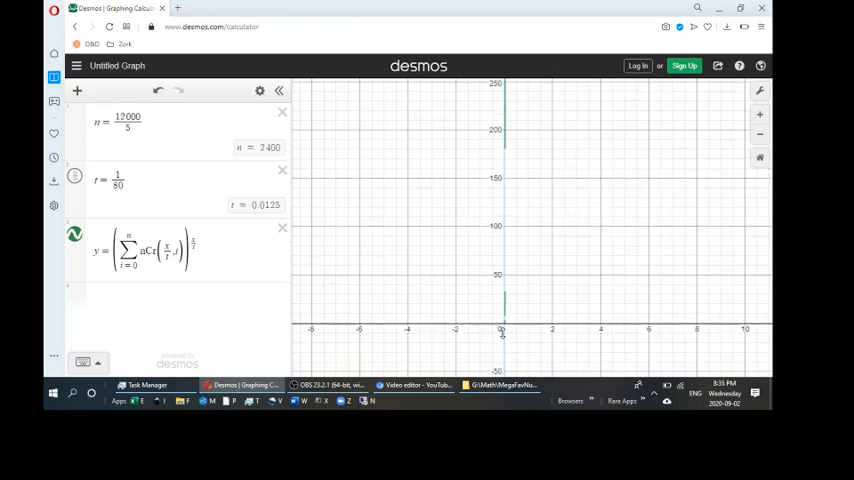
scroll(down, 3)
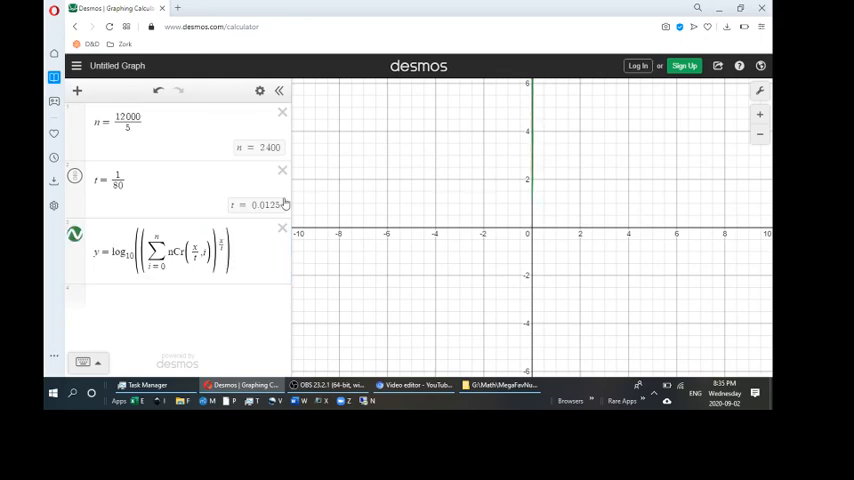
Commit y as log_10 of the squared sum and zoom to see its steep rise right of x = 0
click(160, 252)
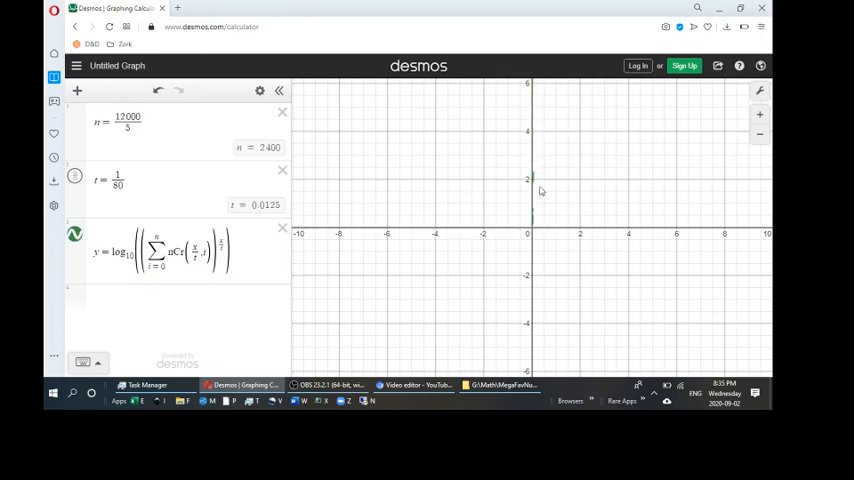
scroll(down, 3)
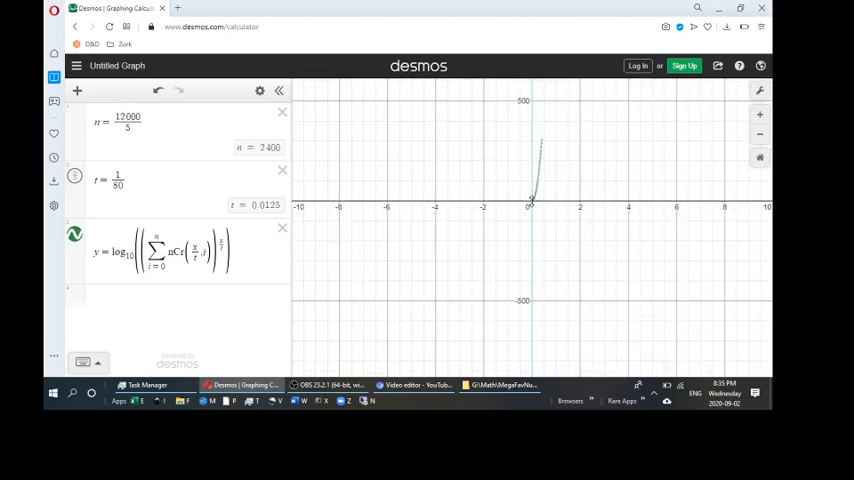
scroll(down, 3)
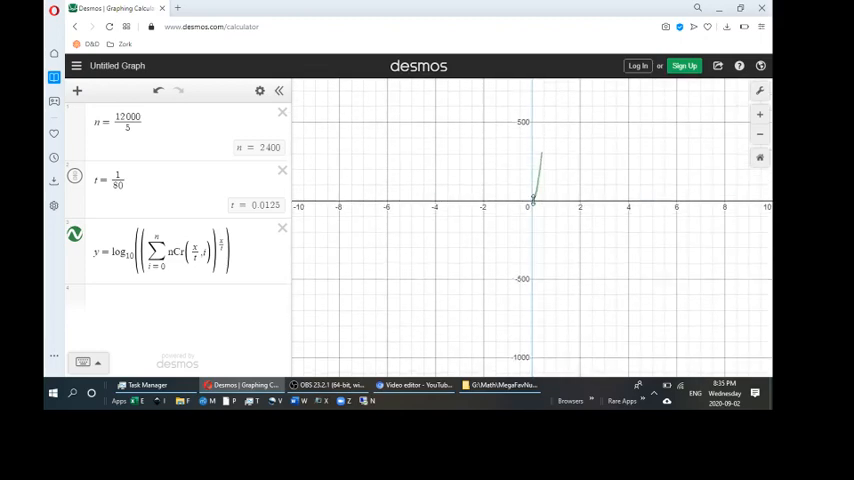
scroll(down, 3)
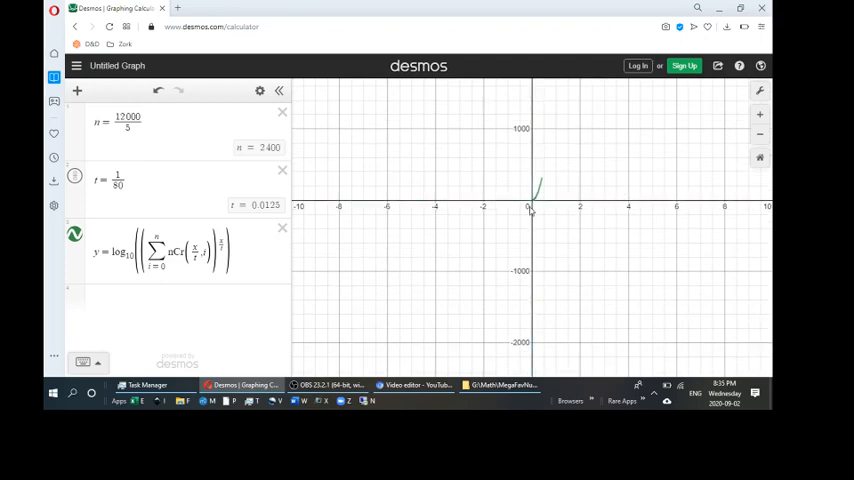
scroll(up, 3)
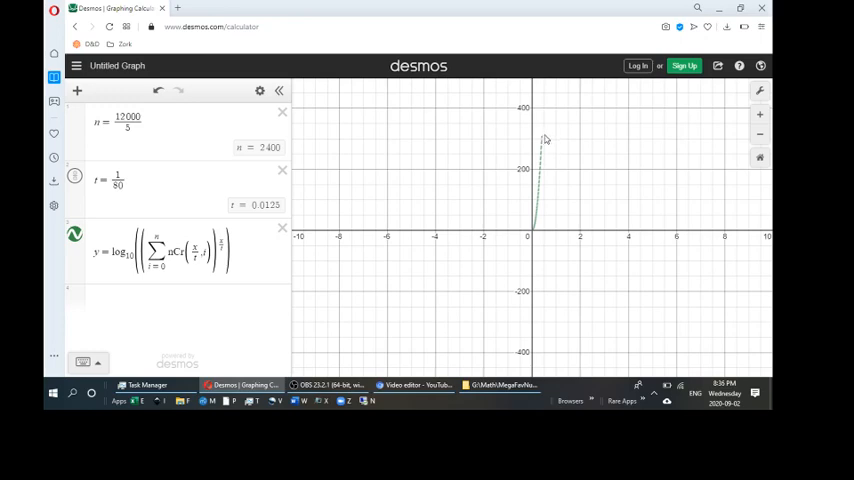
Nest a second log_10 around the existing logarithm of the summation
click(108, 252)
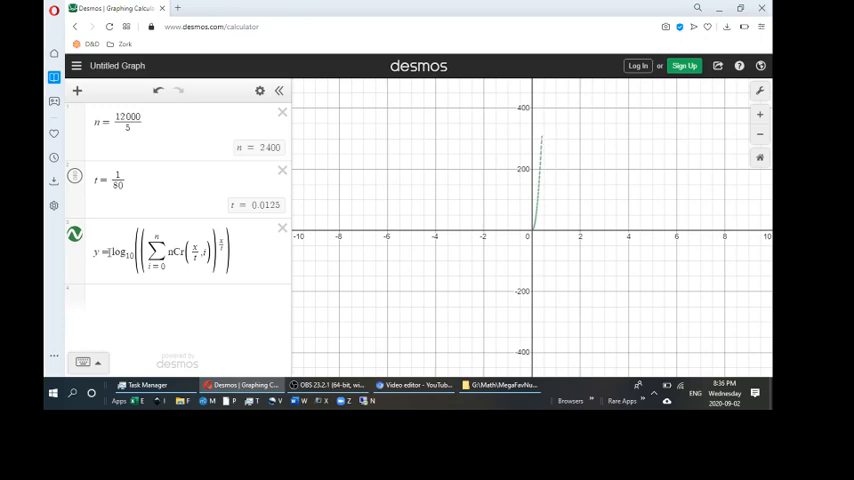
click(160, 252)
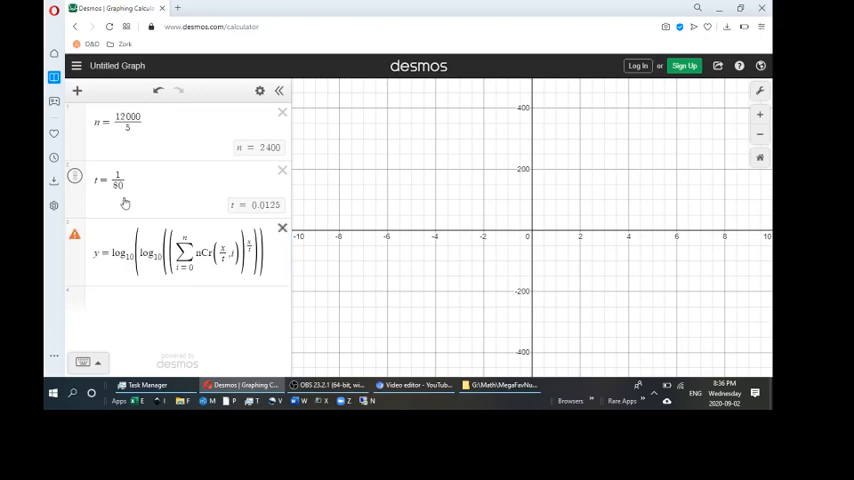
mouse_move(76, 234)
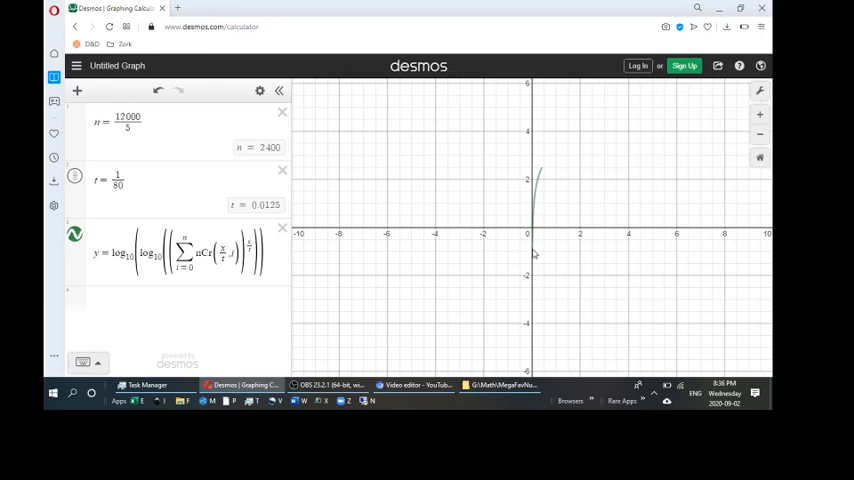
mouse_move(564, 150)
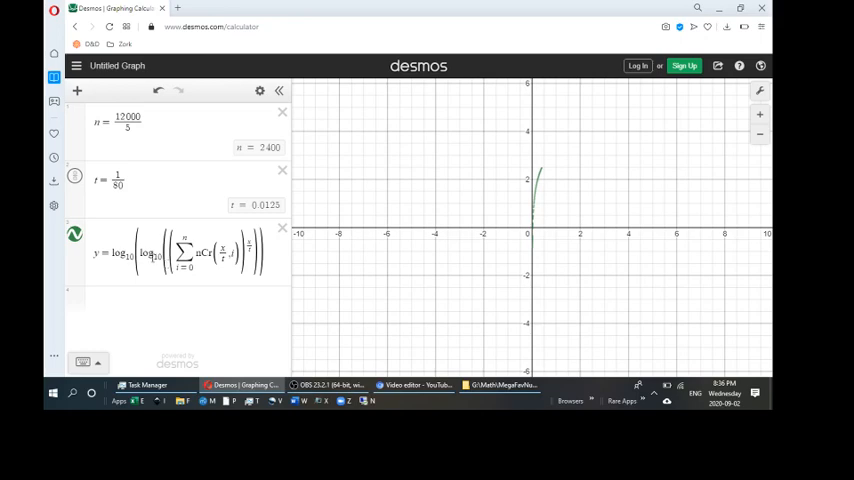
mouse_move(372, 188)
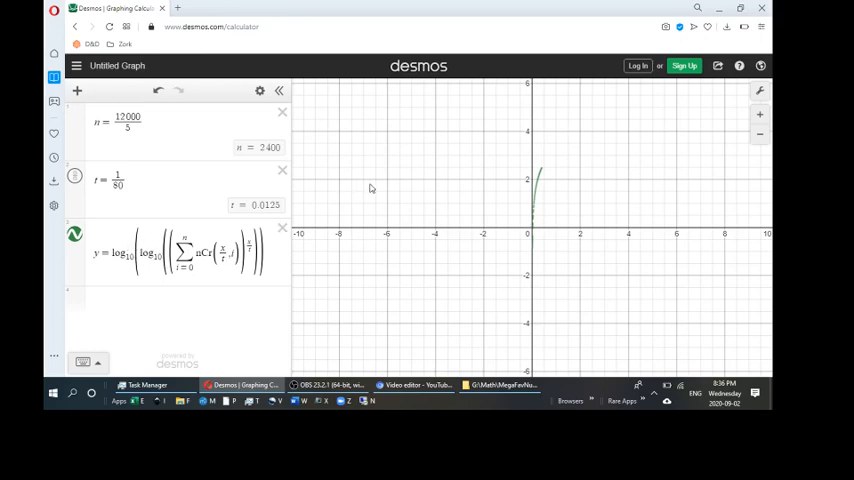
mouse_move(558, 280)
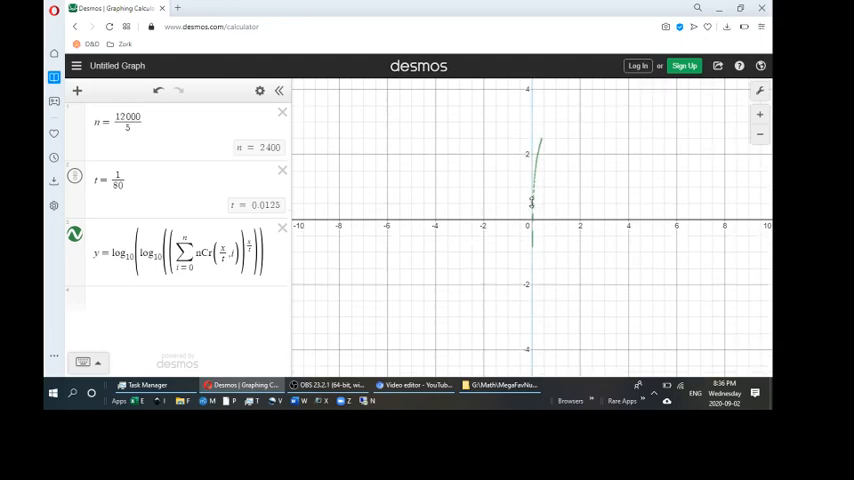
scroll(down, 3)
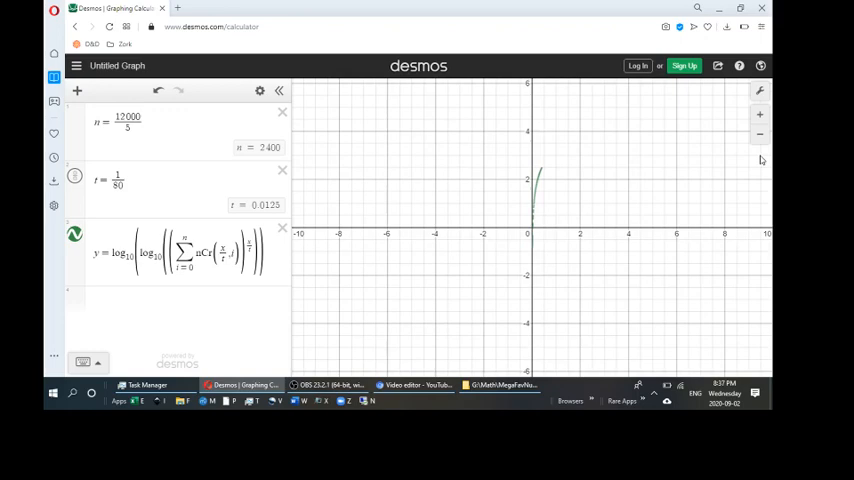
mouse_move(490, 270)
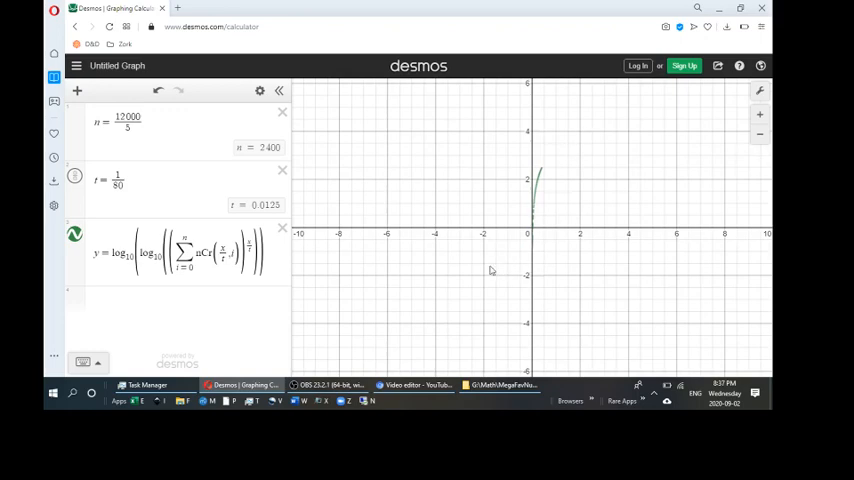
mouse_move(544, 208)
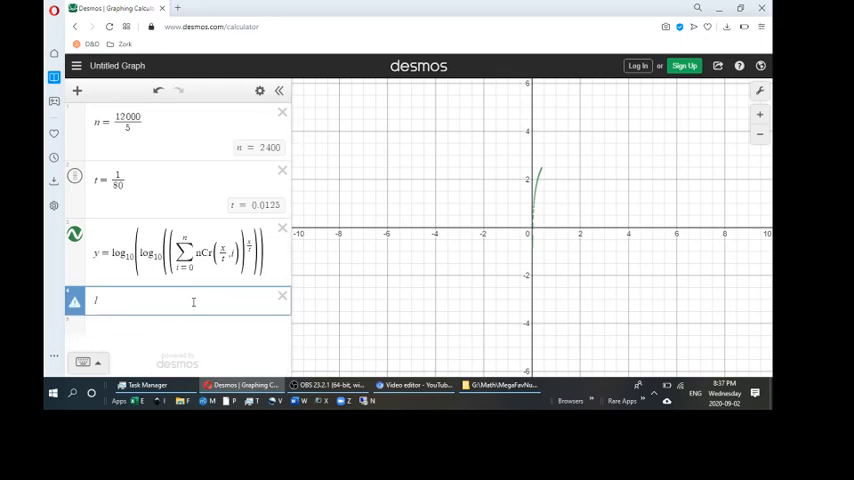
Plot y = ln(x) as a comparison curve and start an empty row beneath it
text(ln(x))
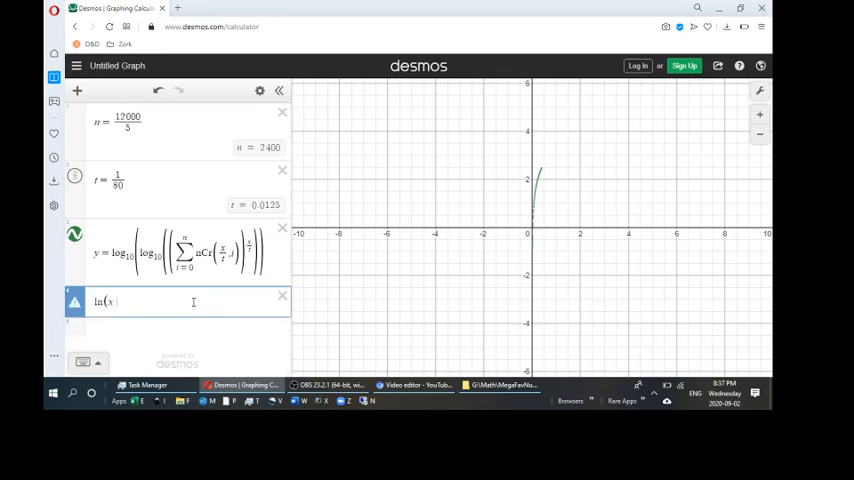
text())
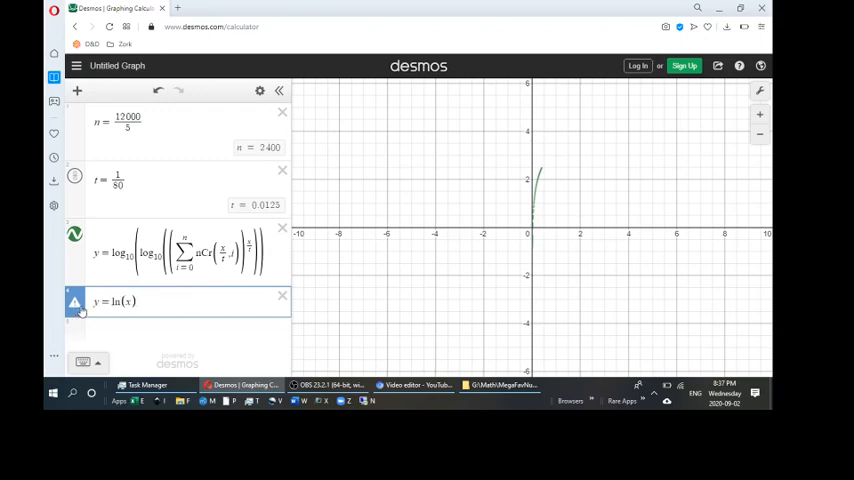
click(76, 300)
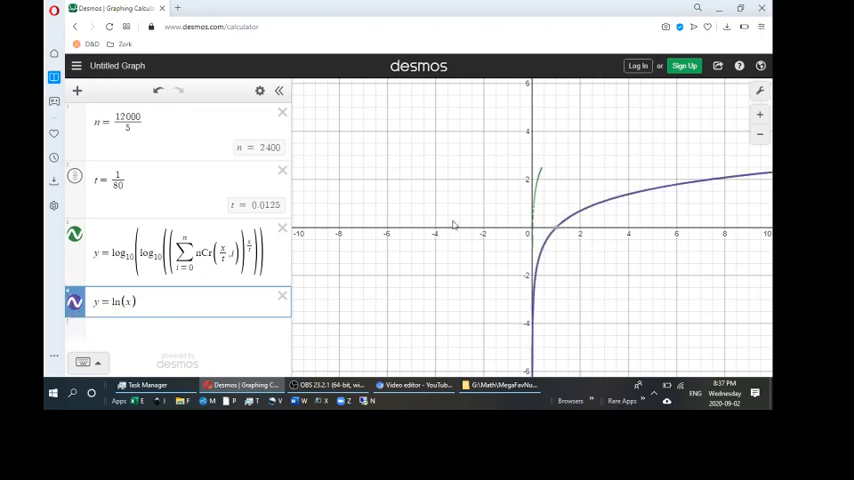
mouse_move(544, 316)
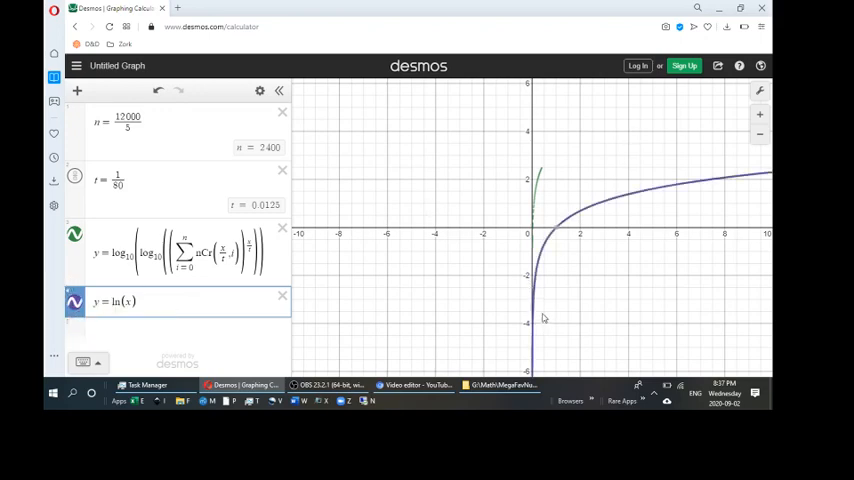
mouse_move(556, 280)
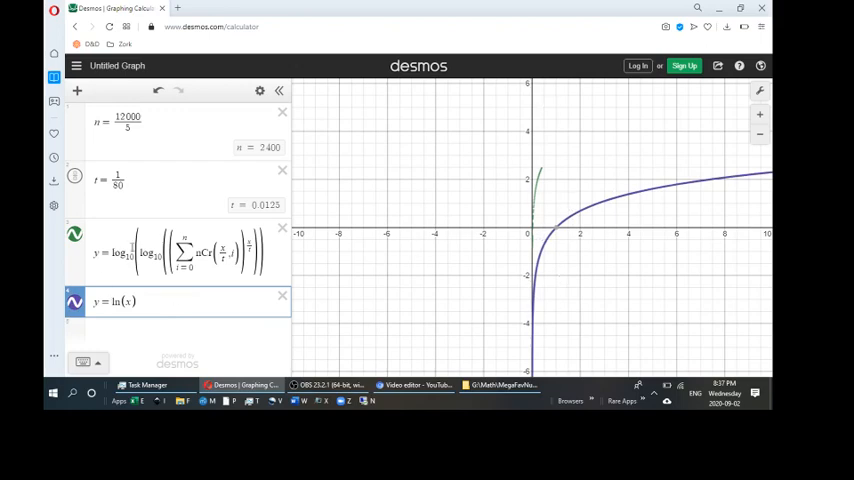
click(180, 252)
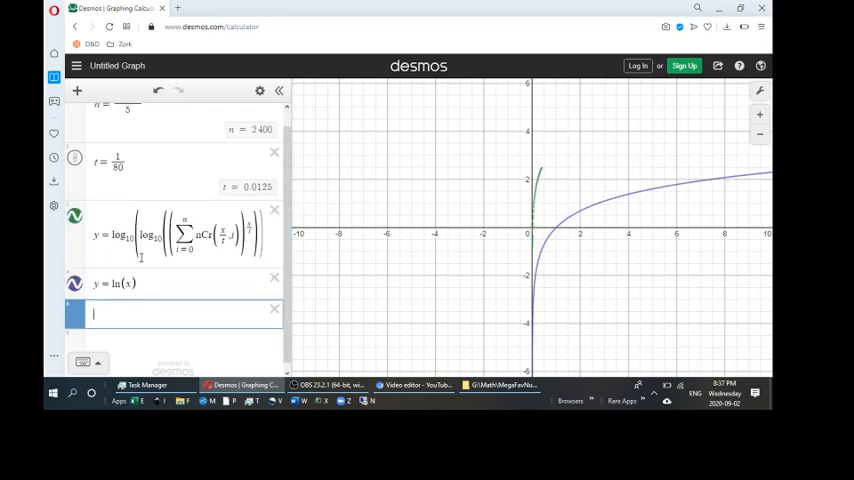
Plot y = e^x as an exponential comparison curve
text(u)
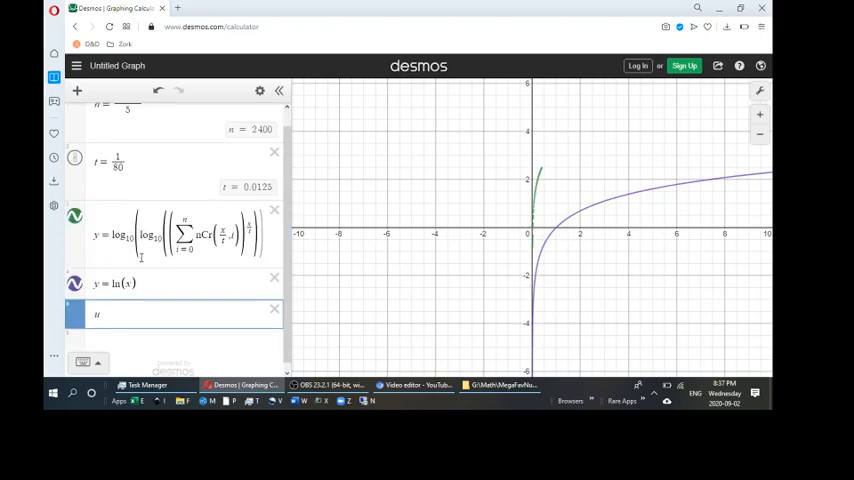
key(Backspace)
text(y =)
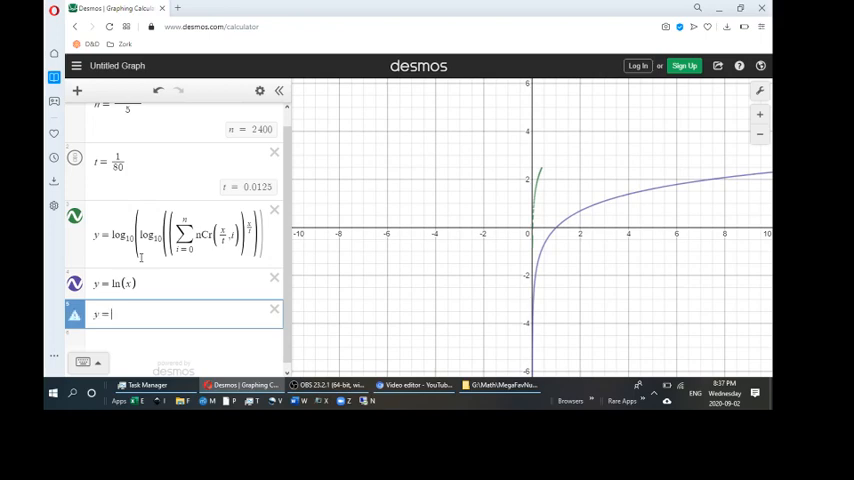
text(e)
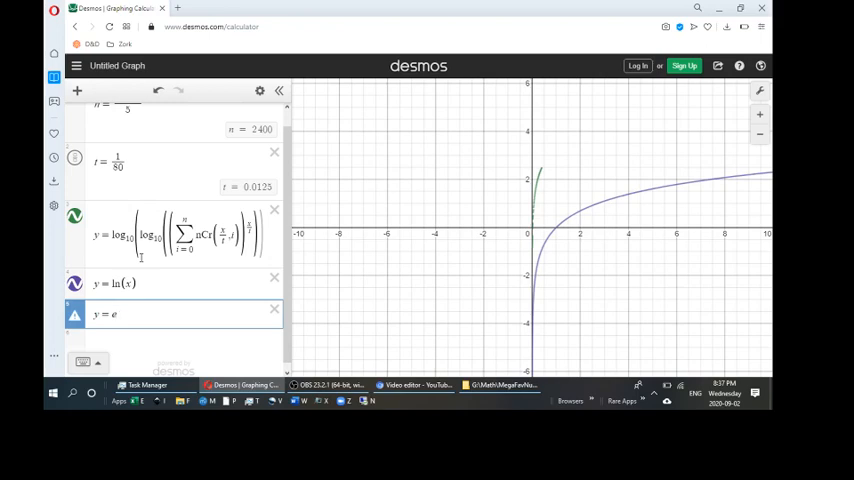
click(74, 314)
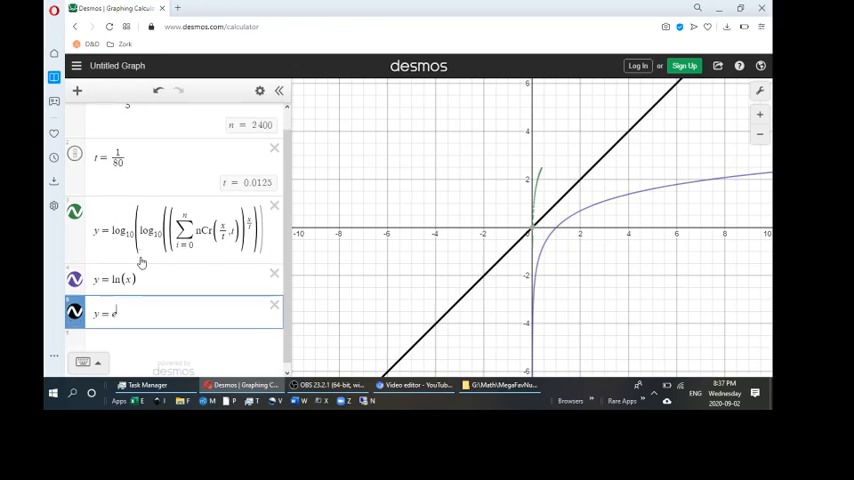
text(x)
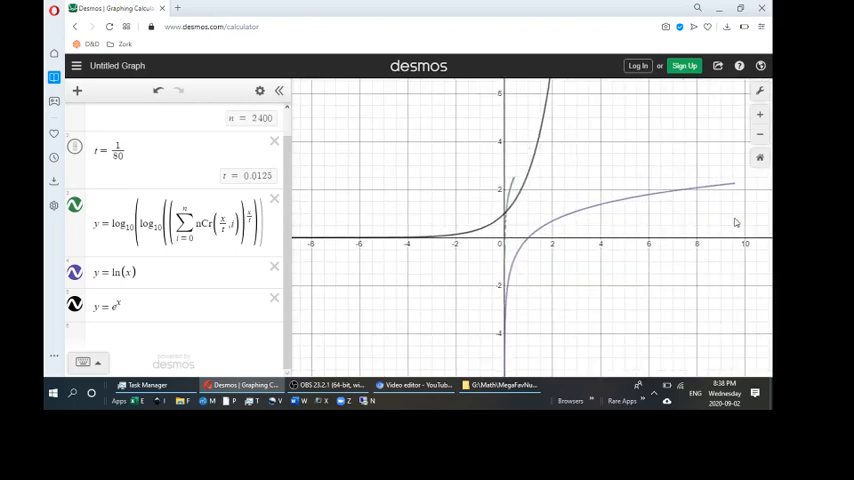
mouse_move(510, 232)
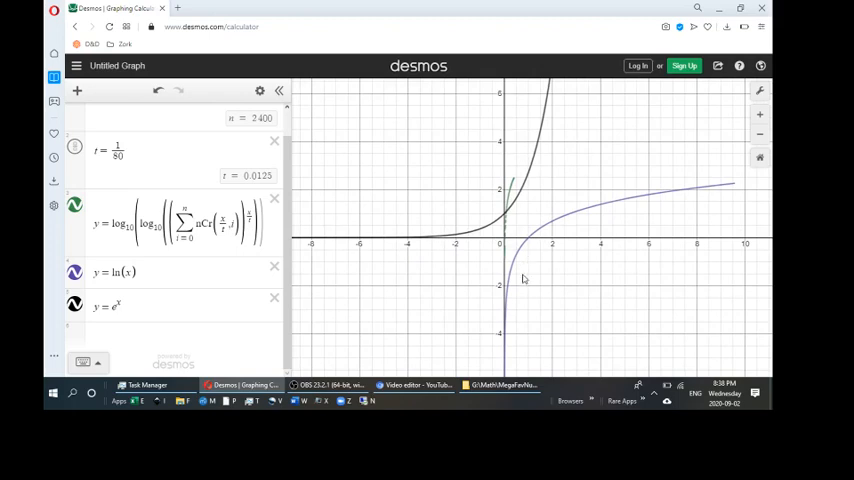
mouse_move(668, 206)
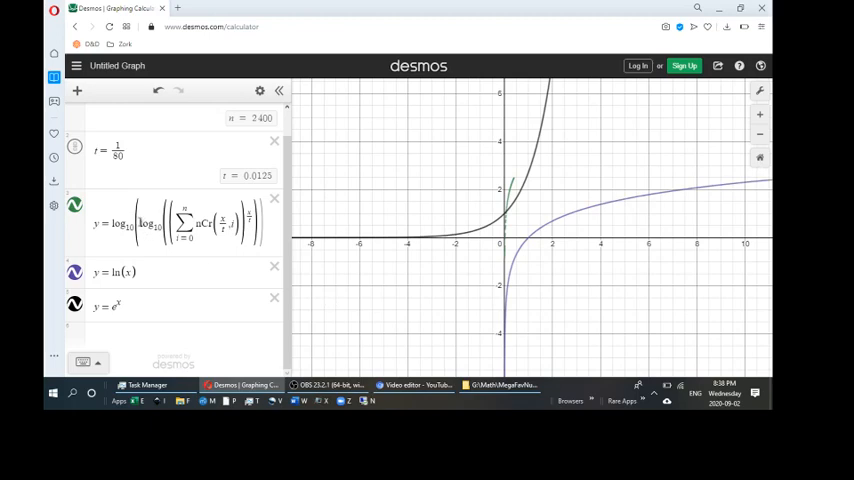
Return the sum expression to a single log_10 and delete the y = ln(x) row
click(180, 222)
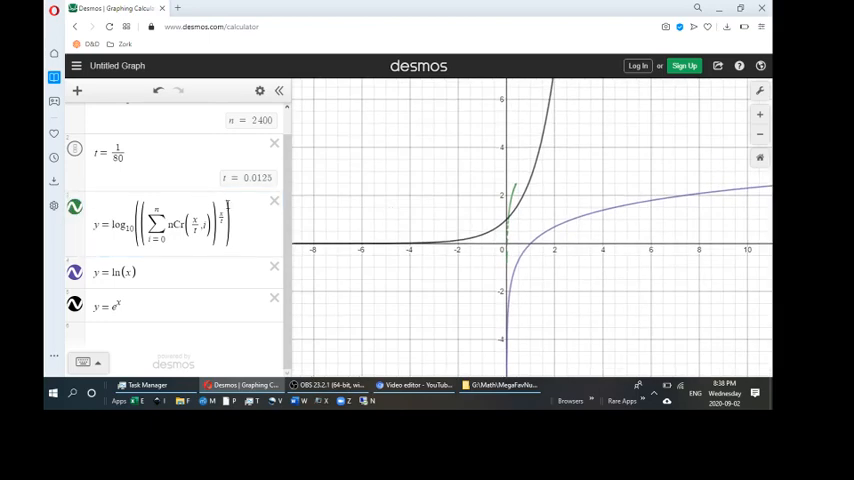
click(170, 224)
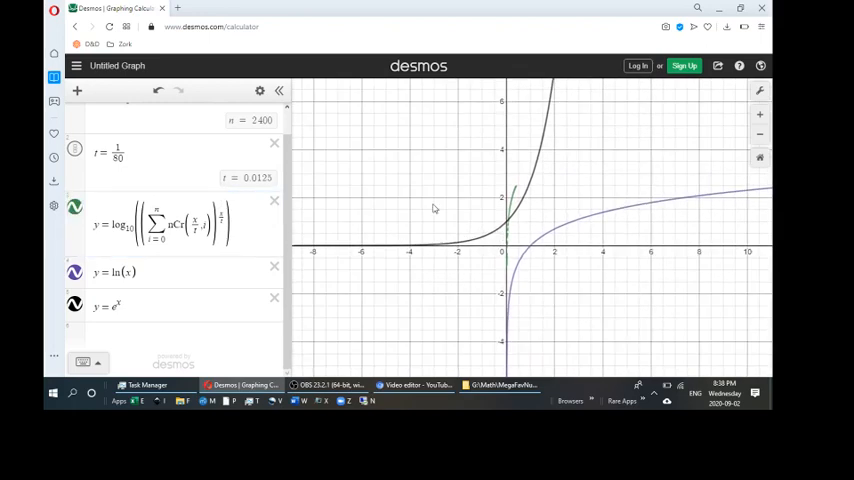
click(160, 224)
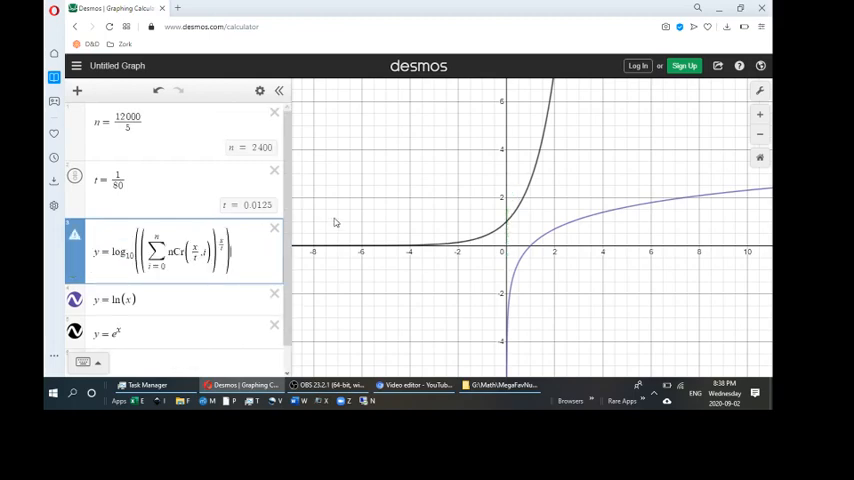
mouse_move(76, 236)
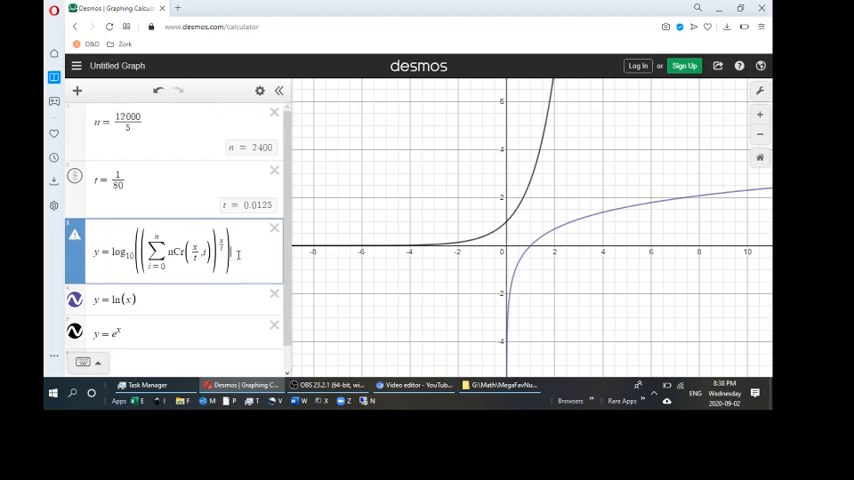
click(272, 292)
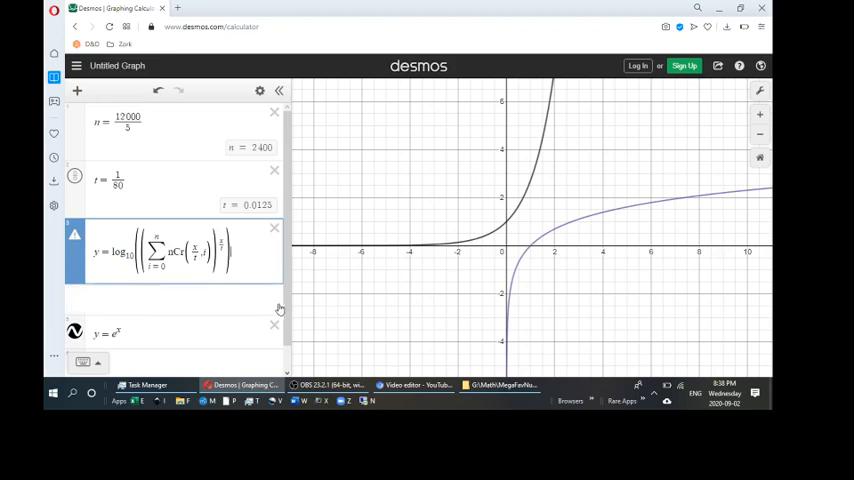
Delete y = e^x and zoom out to show the log-of-sum rising into the hundreds
click(274, 324)
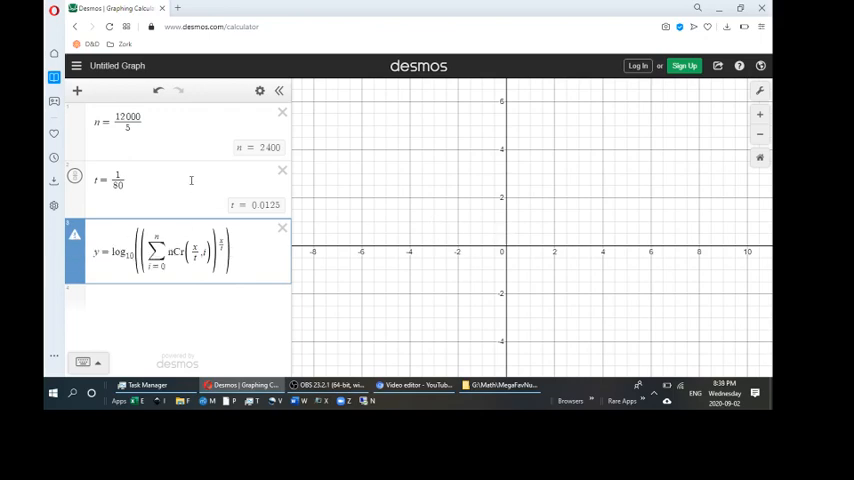
mouse_move(502, 224)
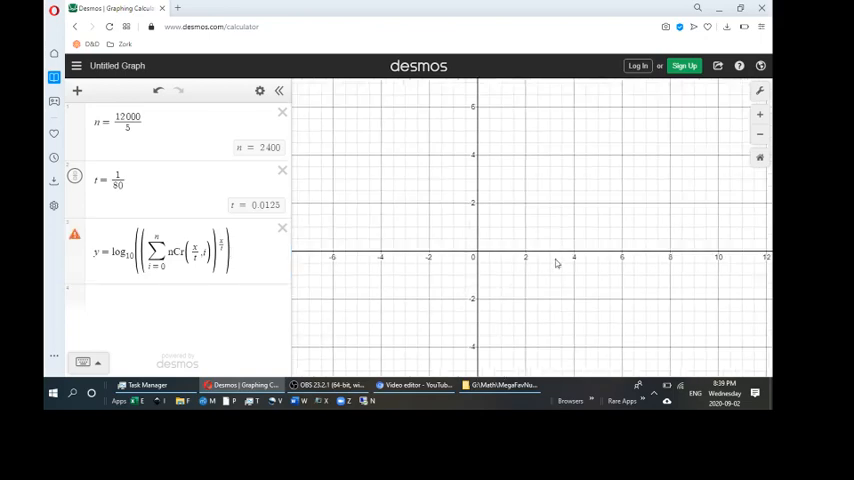
drag(556, 262, 464, 260)
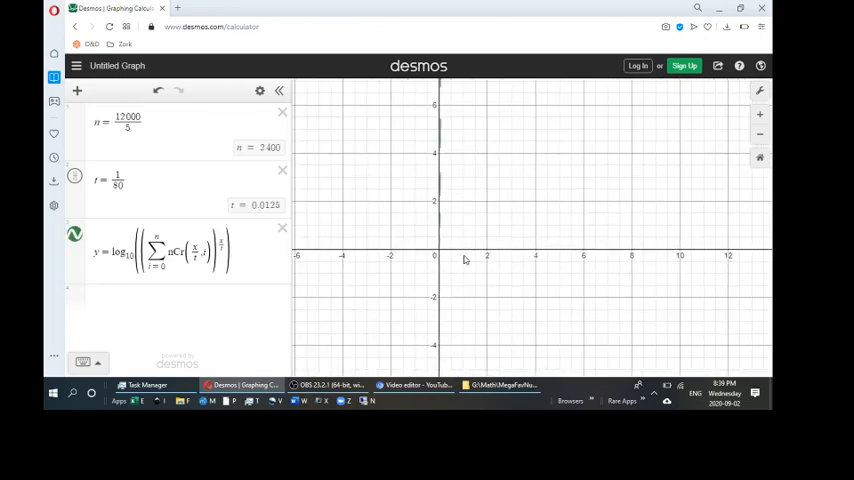
mouse_move(630, 204)
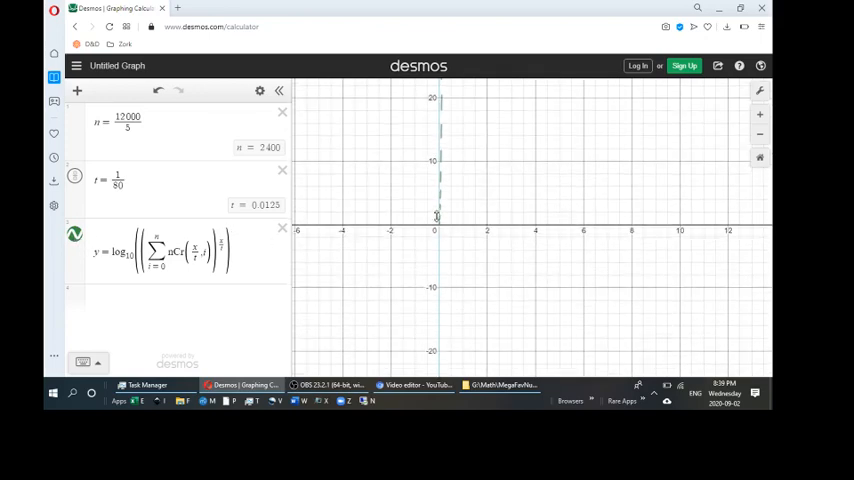
scroll(down, 3)
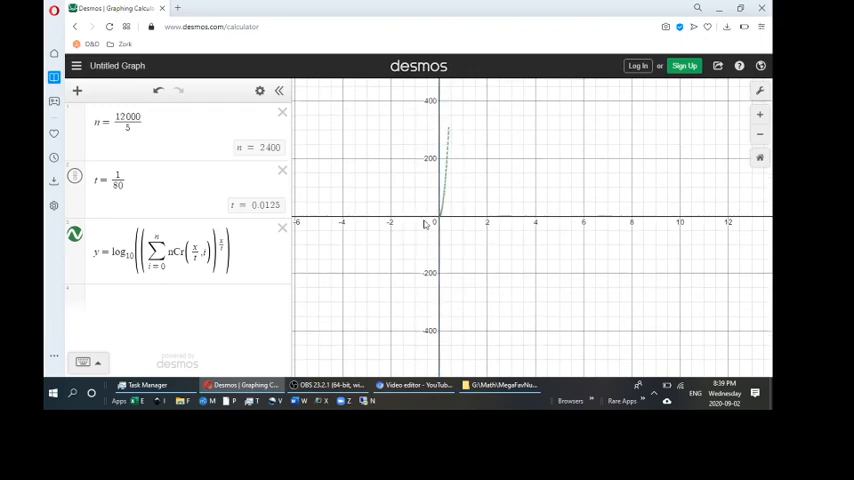
mouse_move(604, 198)
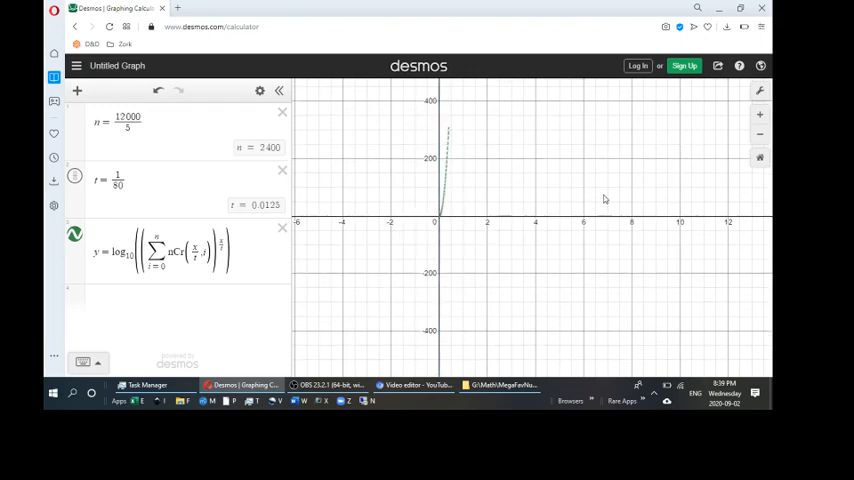
mouse_move(586, 240)
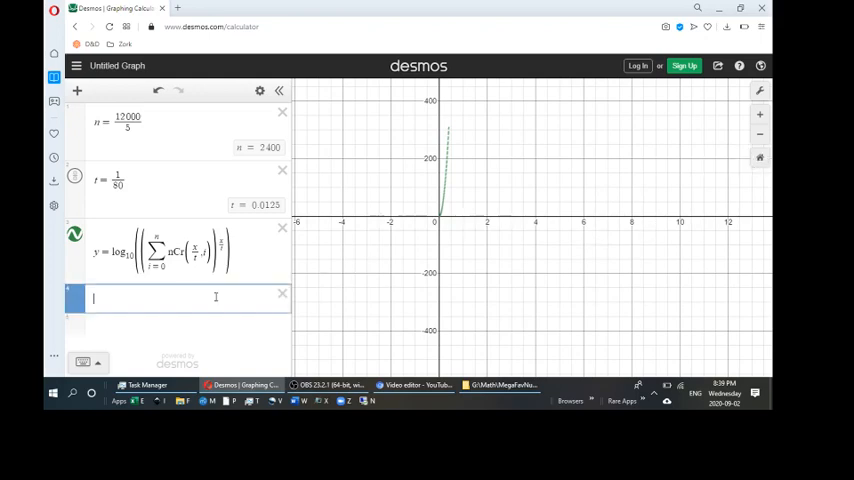
mouse_move(460, 296)
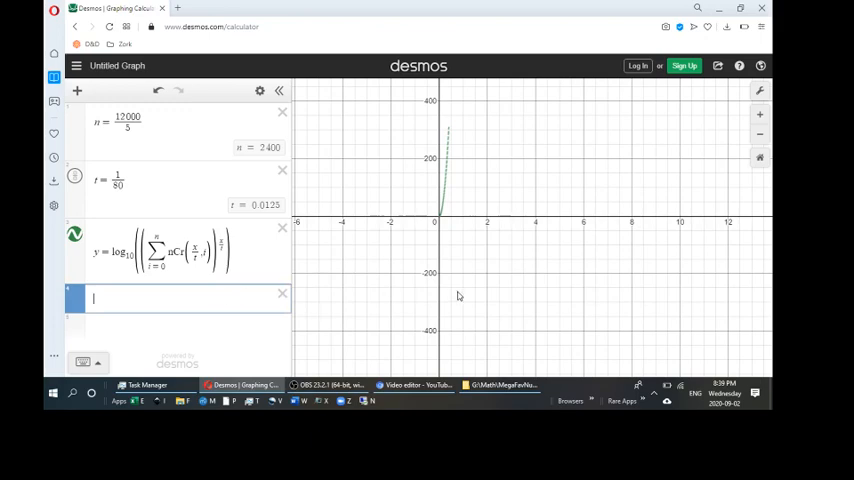
text(y)
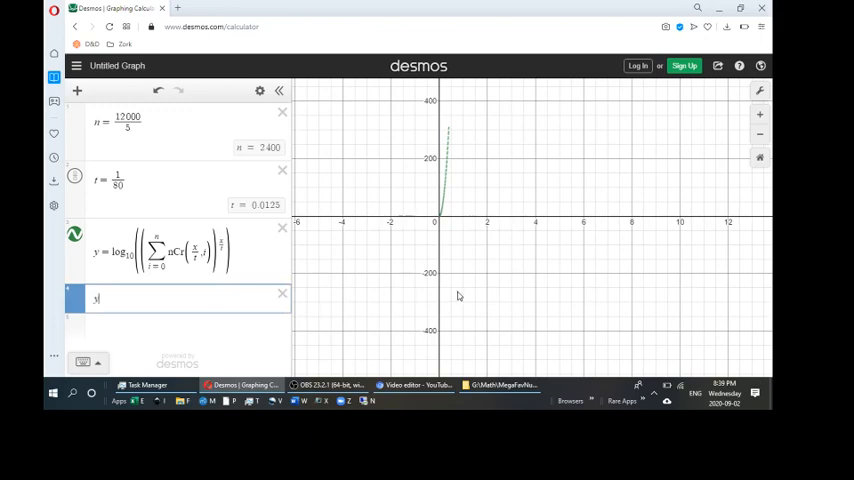
text(=)
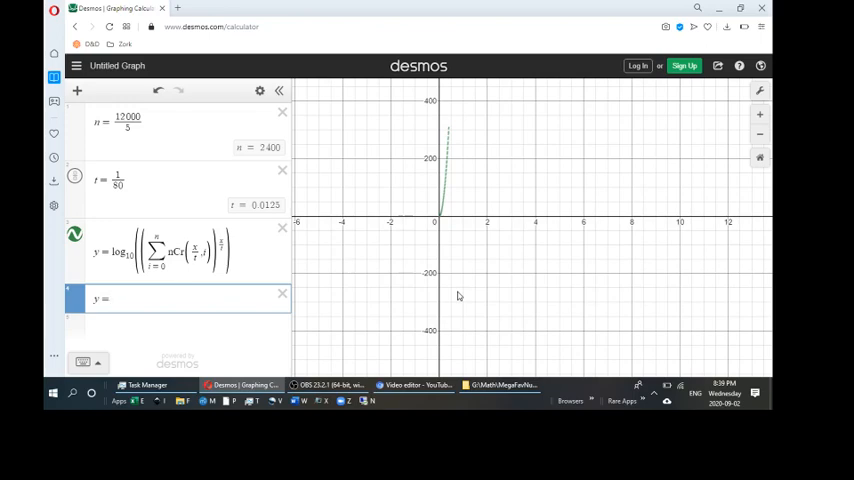
text(100)
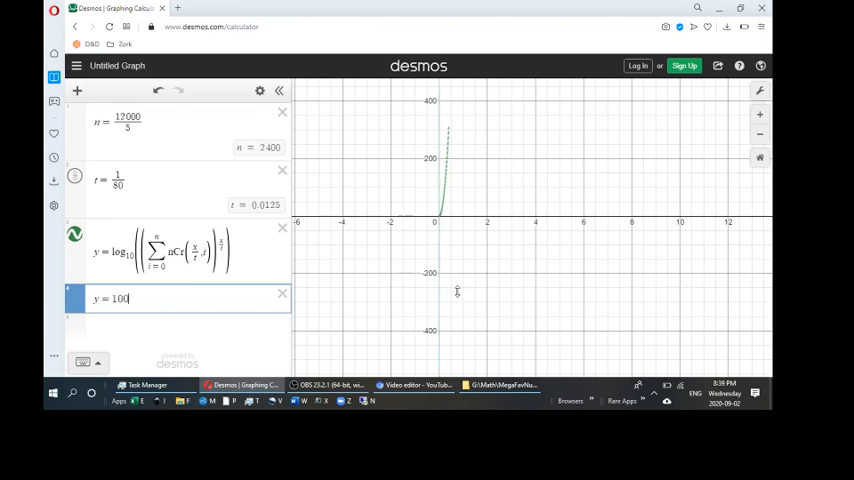
text(^x)
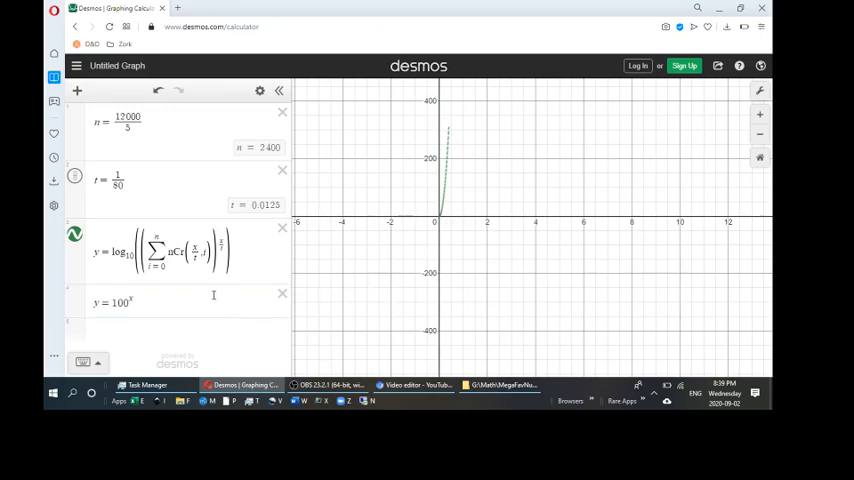
click(120, 302)
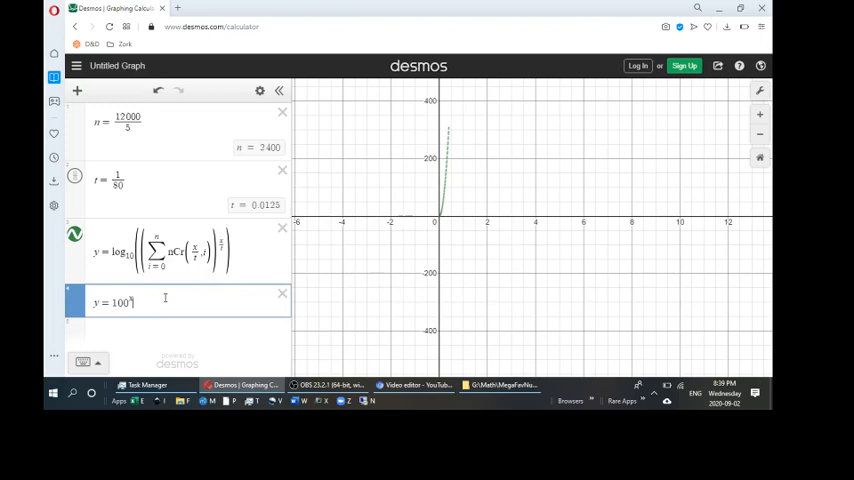
click(284, 294)
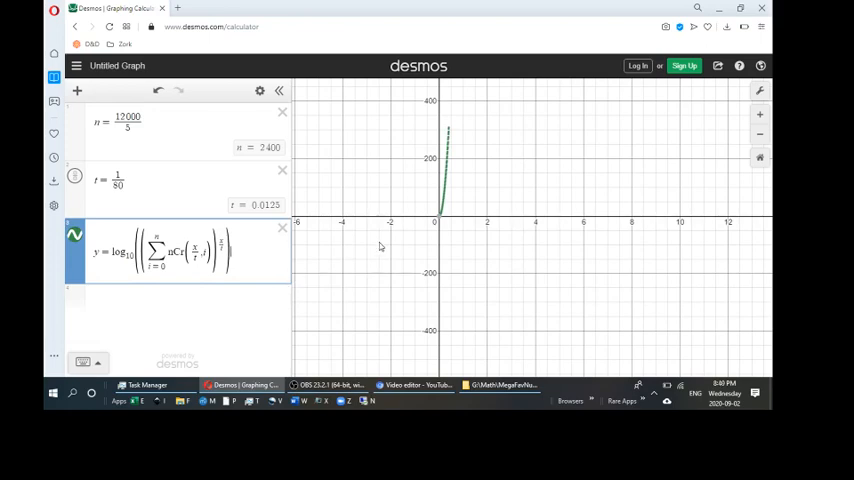
mouse_move(440, 220)
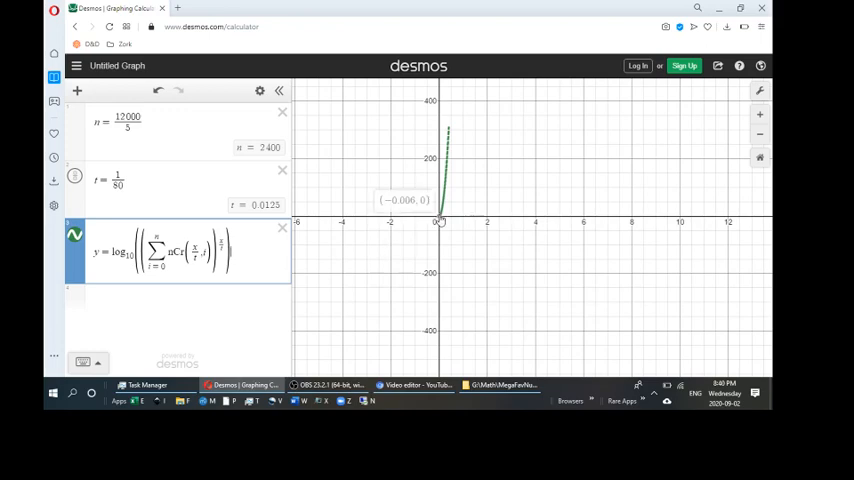
mouse_move(432, 220)
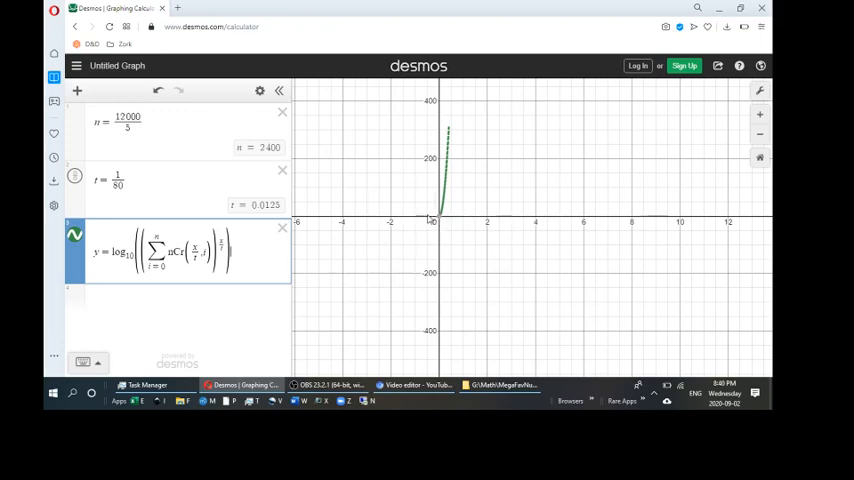
mouse_move(468, 194)
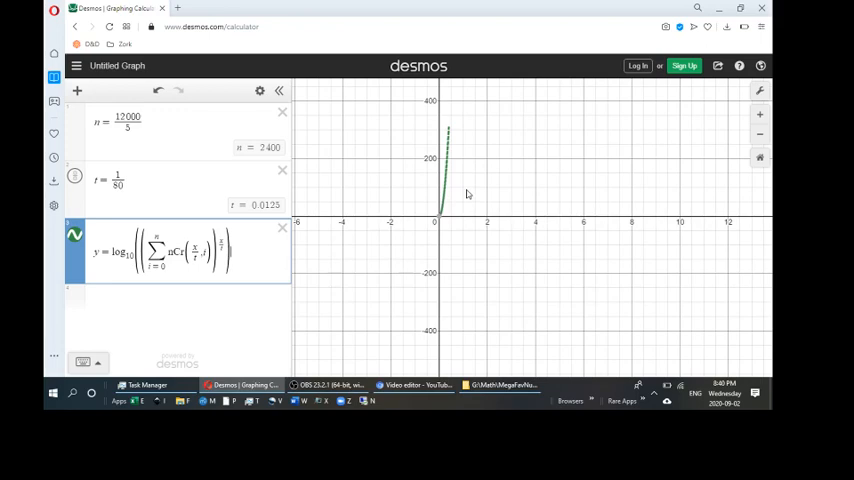
mouse_move(448, 224)
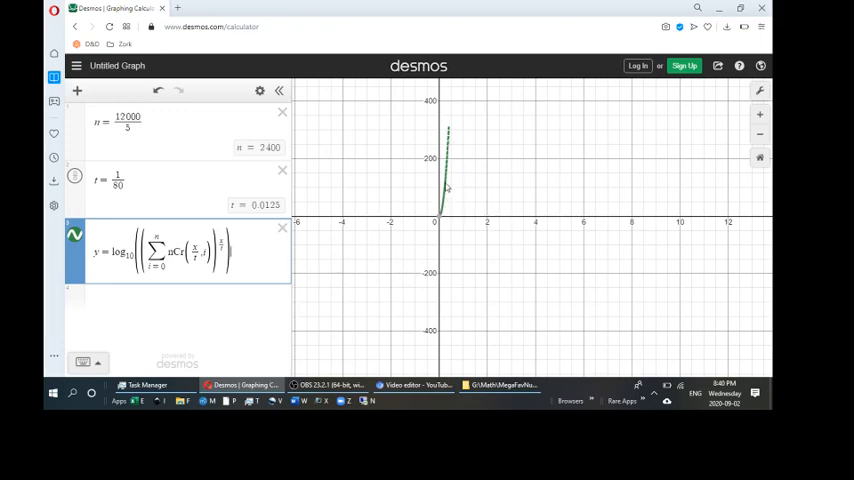
mouse_move(452, 150)
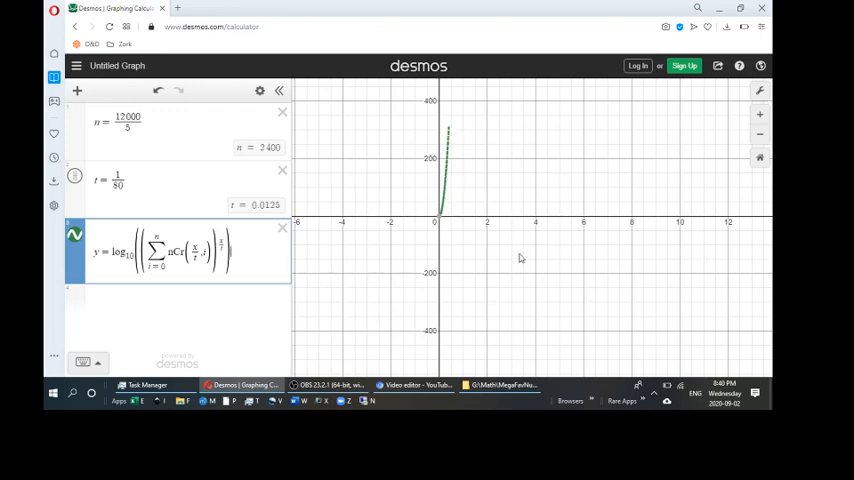
mouse_move(624, 196)
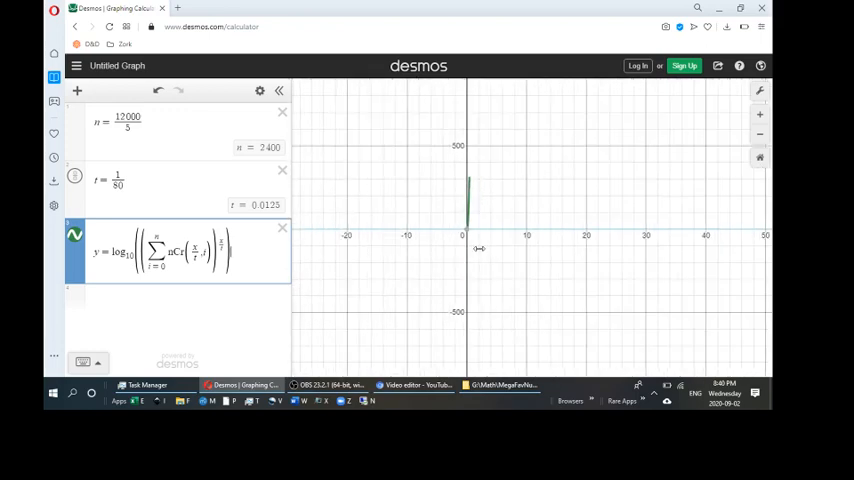
Zoom out until the x-axis spans 0 to about 300
scroll(down, 3)
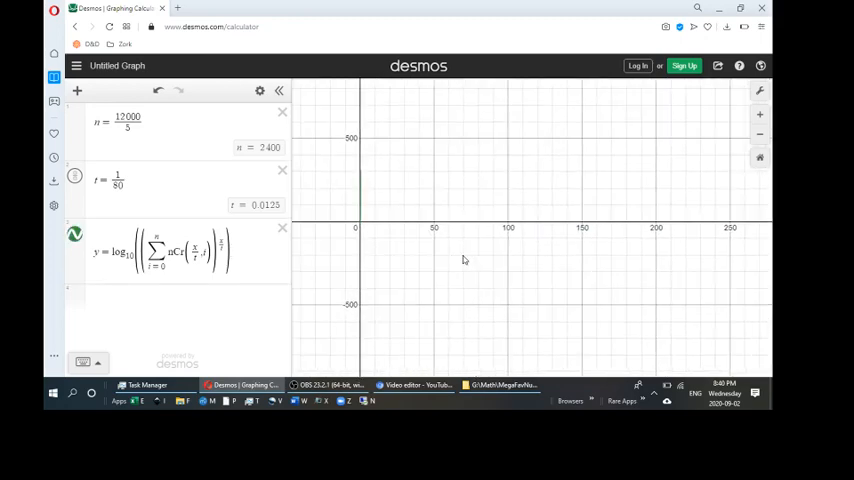
mouse_move(652, 228)
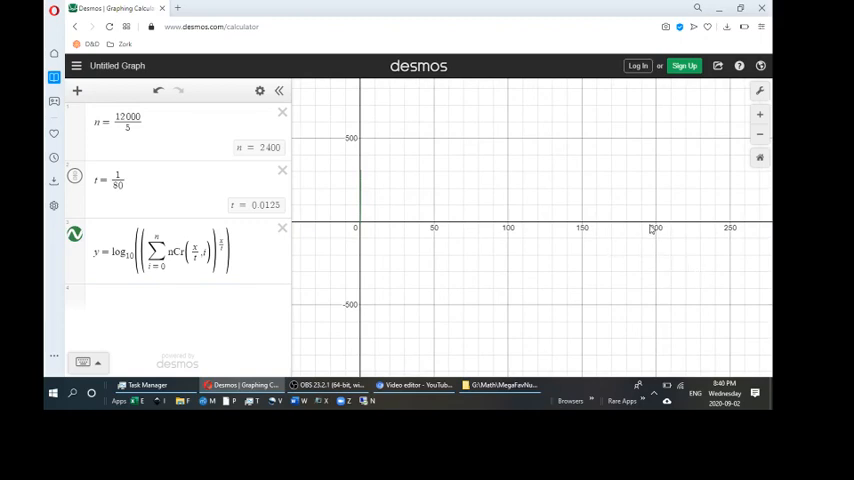
mouse_move(638, 226)
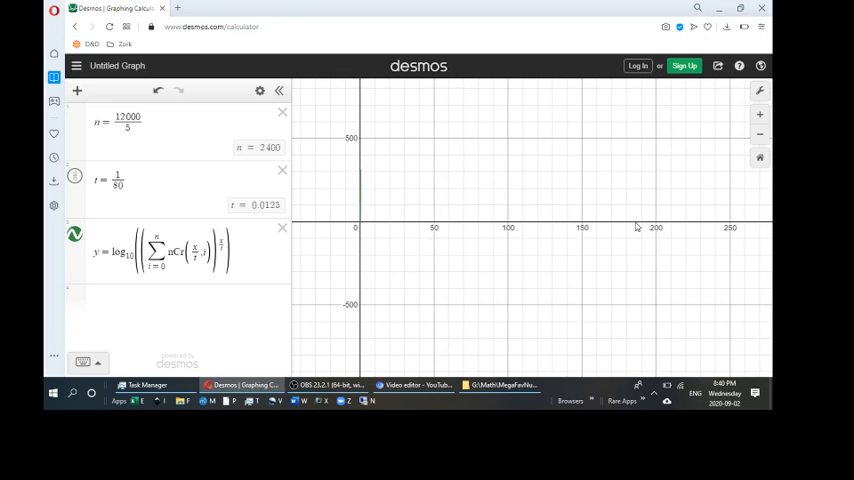
mouse_move(690, 234)
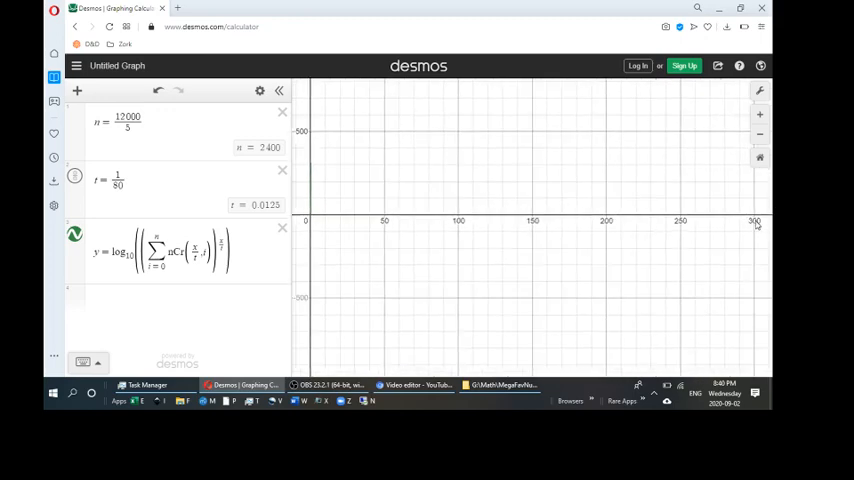
mouse_move(756, 222)
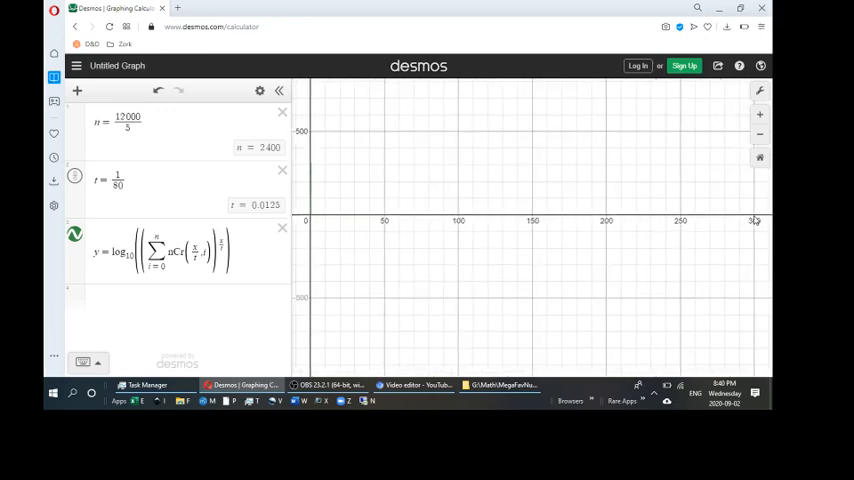
mouse_move(310, 184)
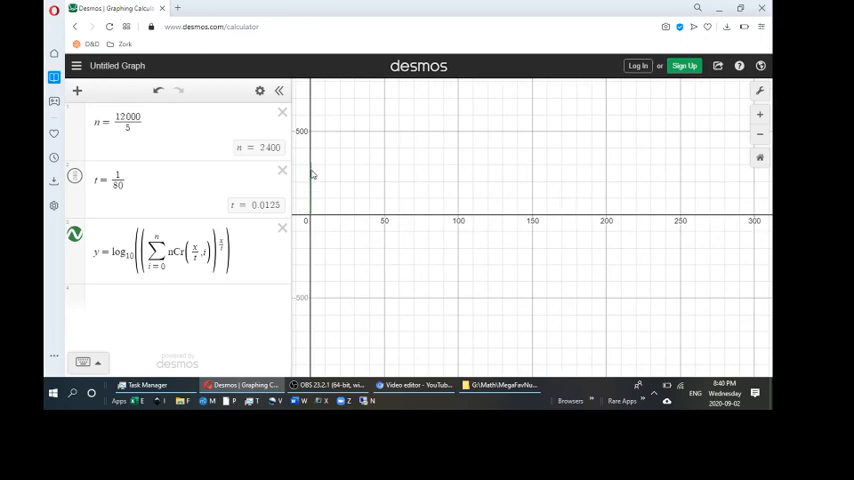
mouse_move(384, 192)
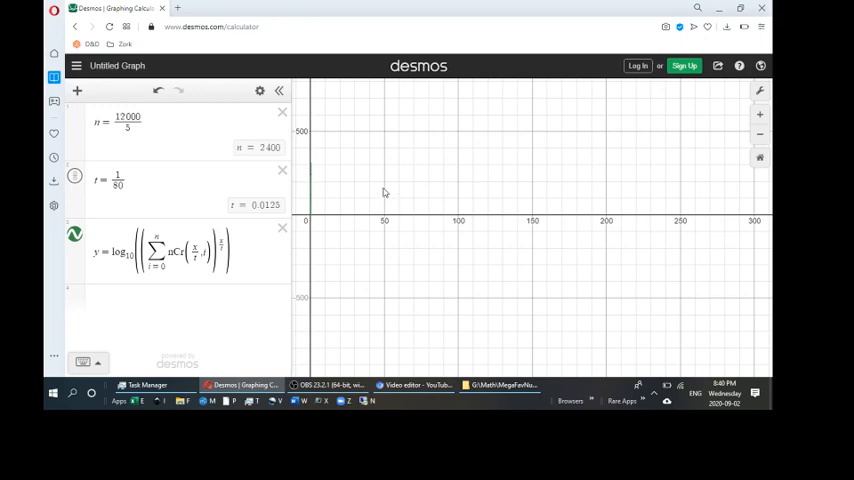
mouse_move(488, 196)
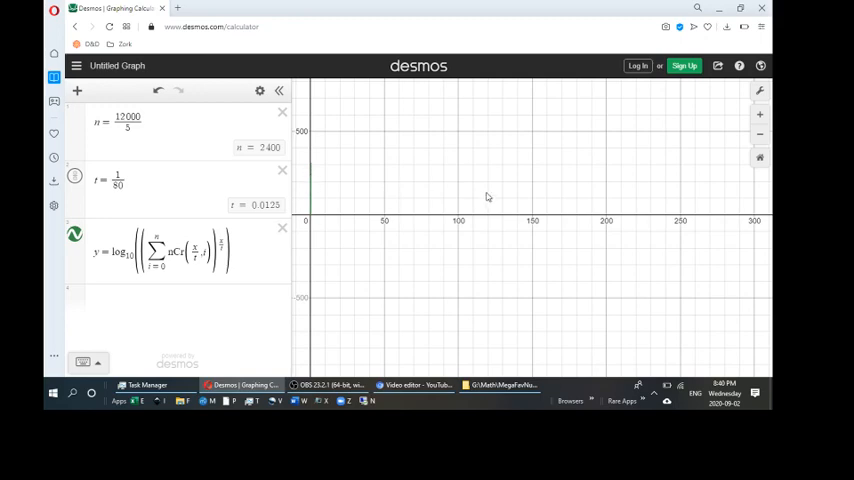
mouse_move(432, 184)
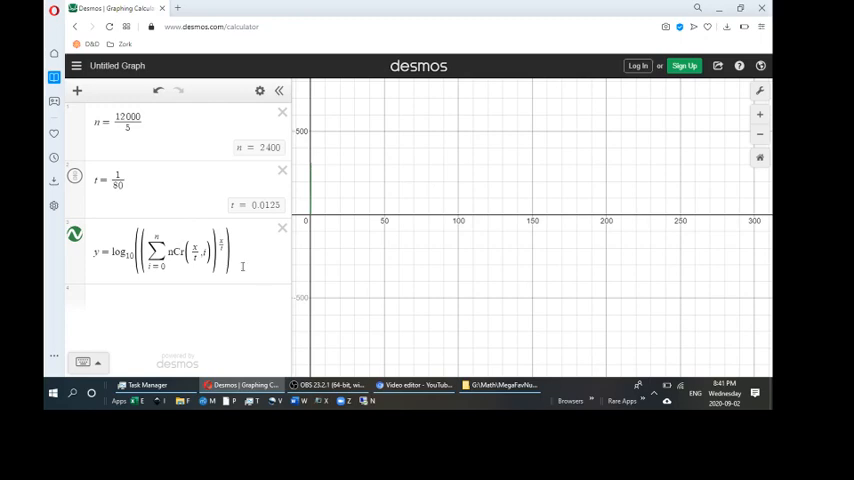
Substitute 80x for r in the formula and delete the r definition
click(180, 250)
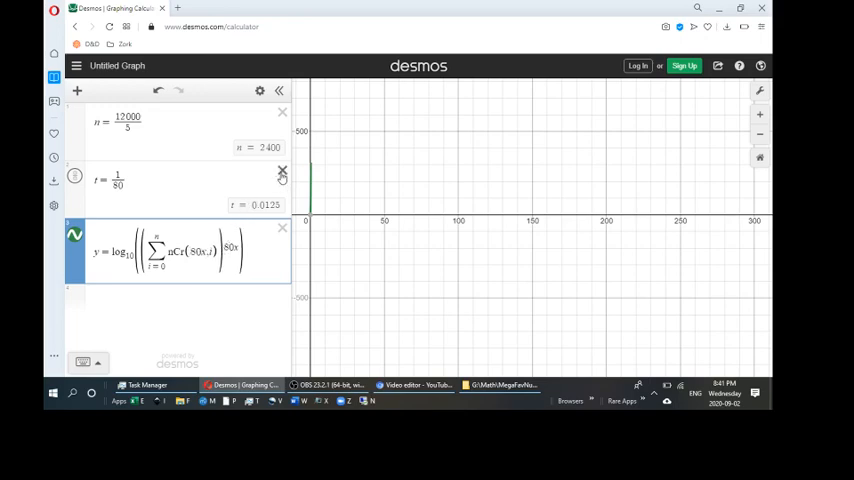
click(284, 172)
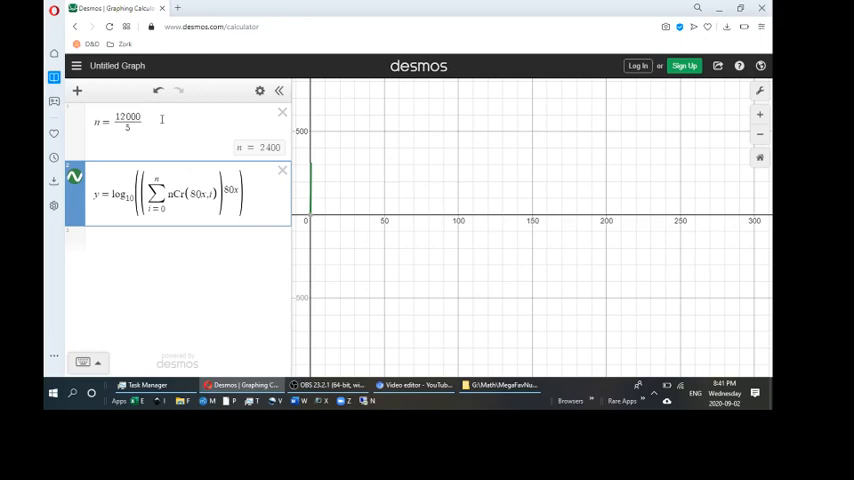
Set the summation's upper limit to 2400 and delete the n definition
click(144, 122)
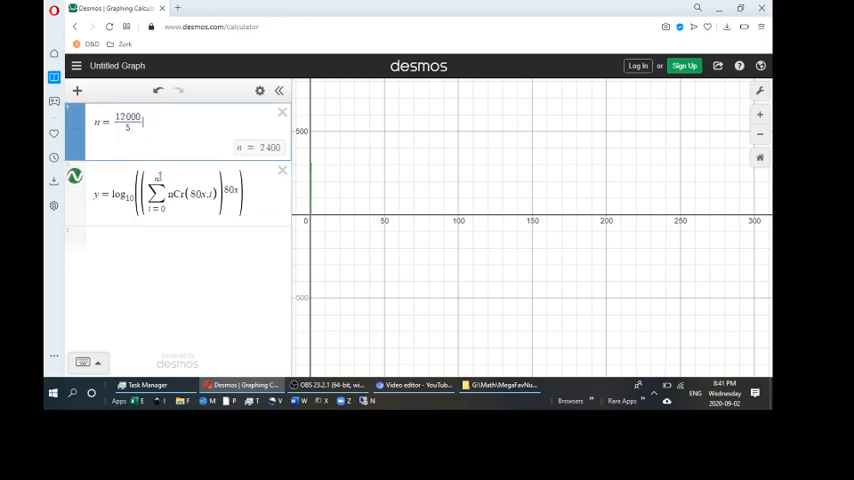
click(180, 192)
text(2400)
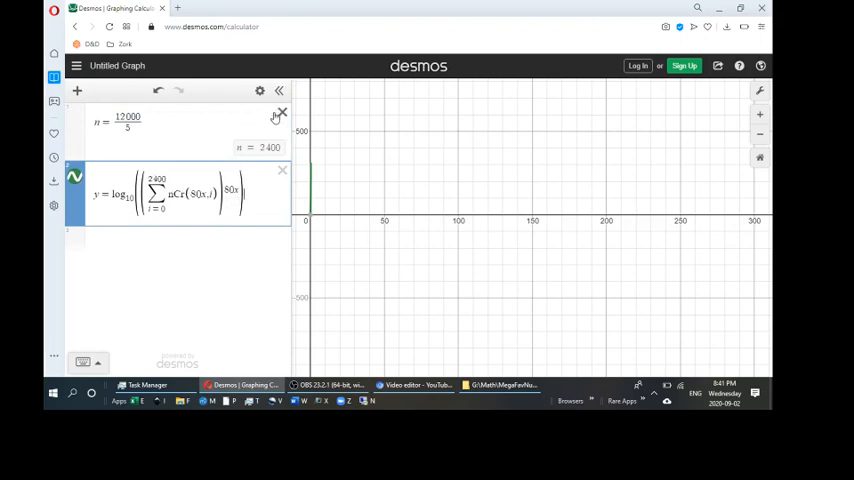
click(282, 112)
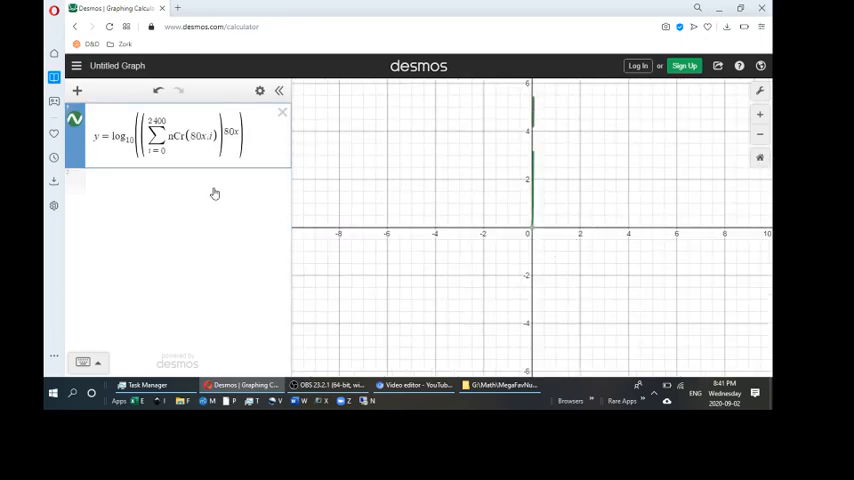
Add a second expression y = sum from i=0 to 80x, ready to hold the formula
click(214, 188)
text(y = ∑ j =)
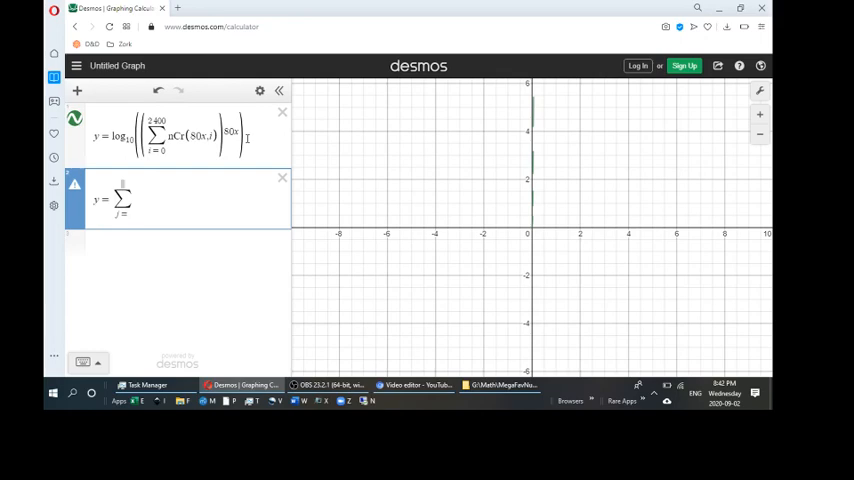
text(0)
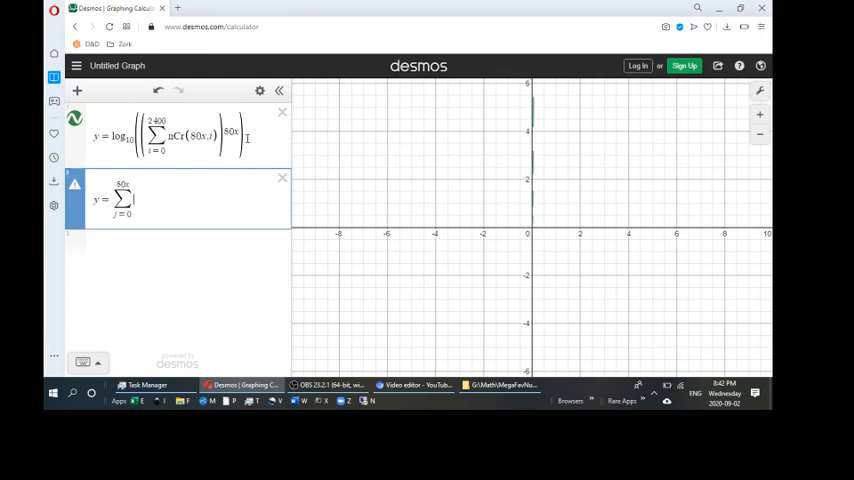
mouse_move(76, 186)
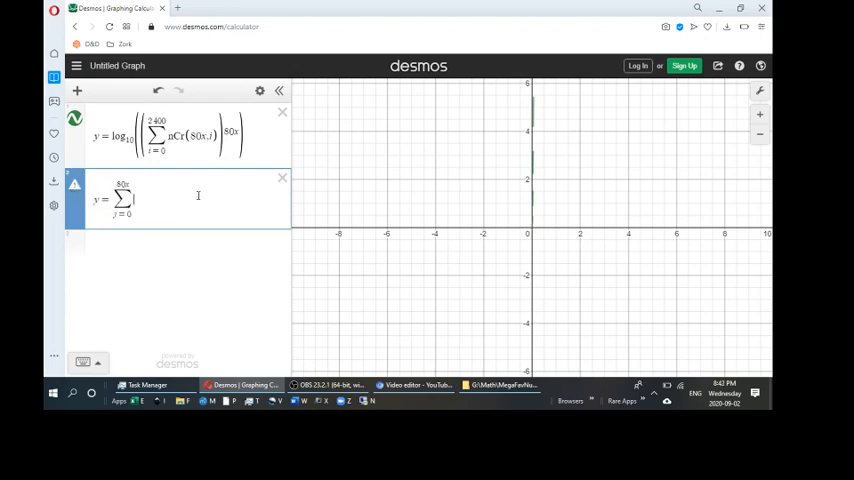
click(184, 136)
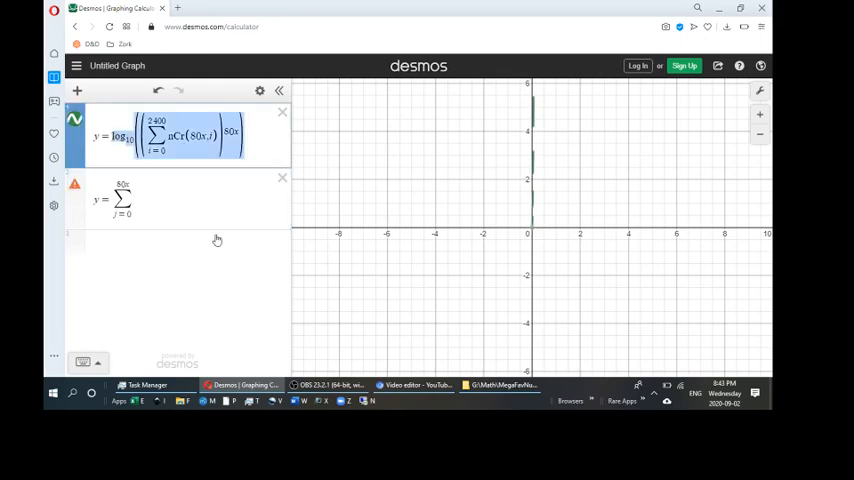
mouse_move(216, 234)
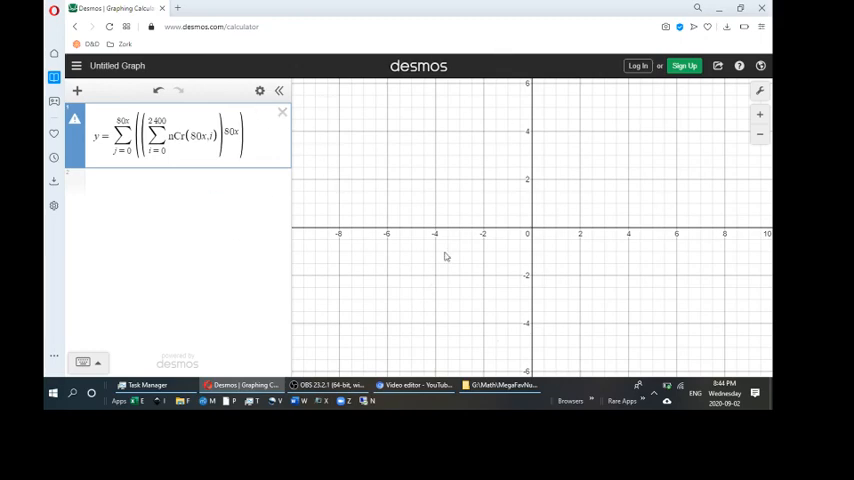
mouse_move(160, 338)
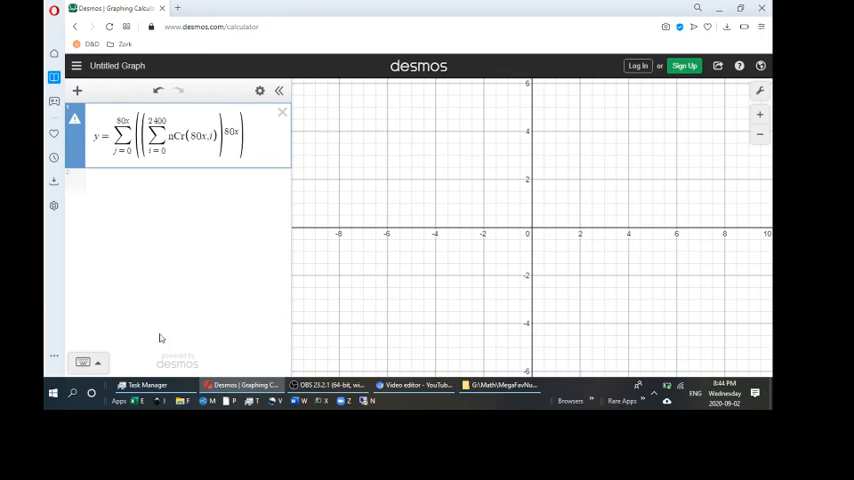
mouse_move(188, 324)
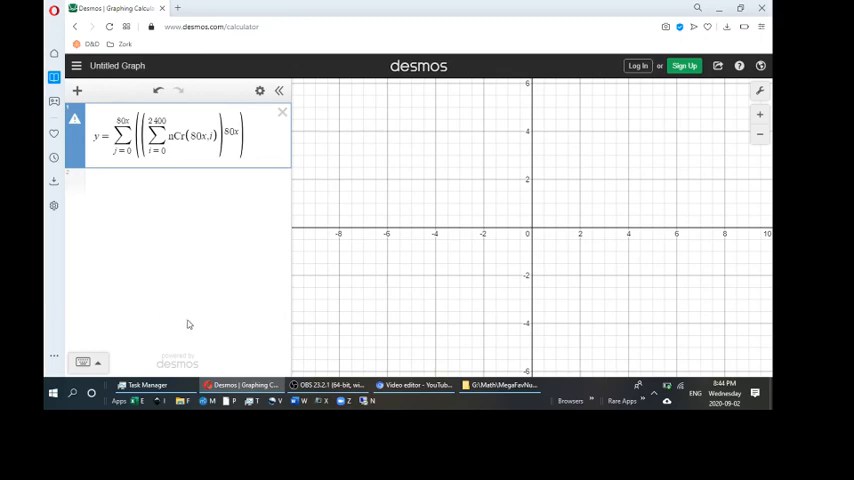